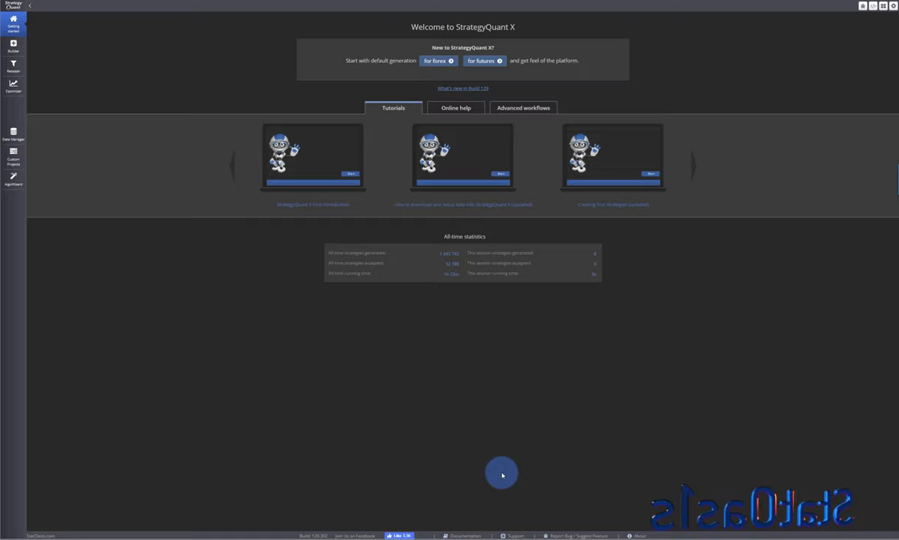
pyautogui.moveTo(450, 480)
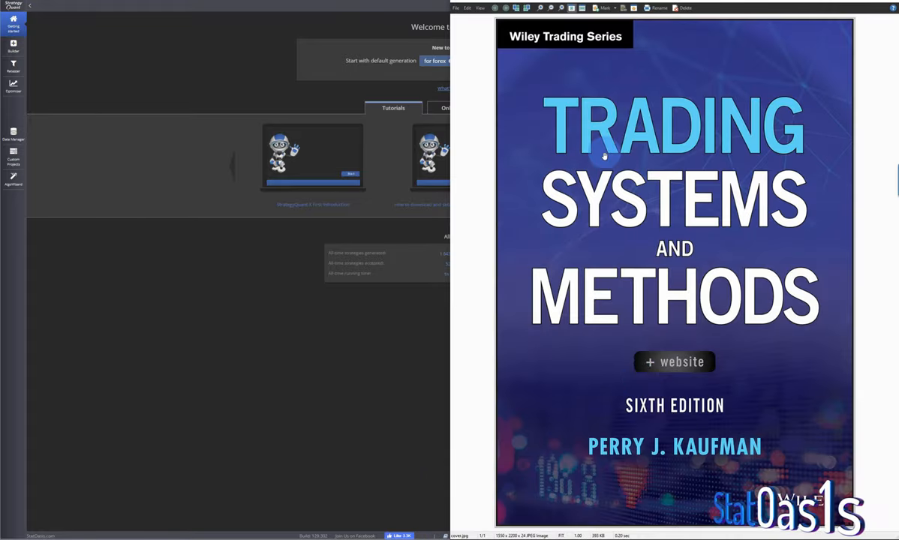
pyautogui.moveTo(654, 428)
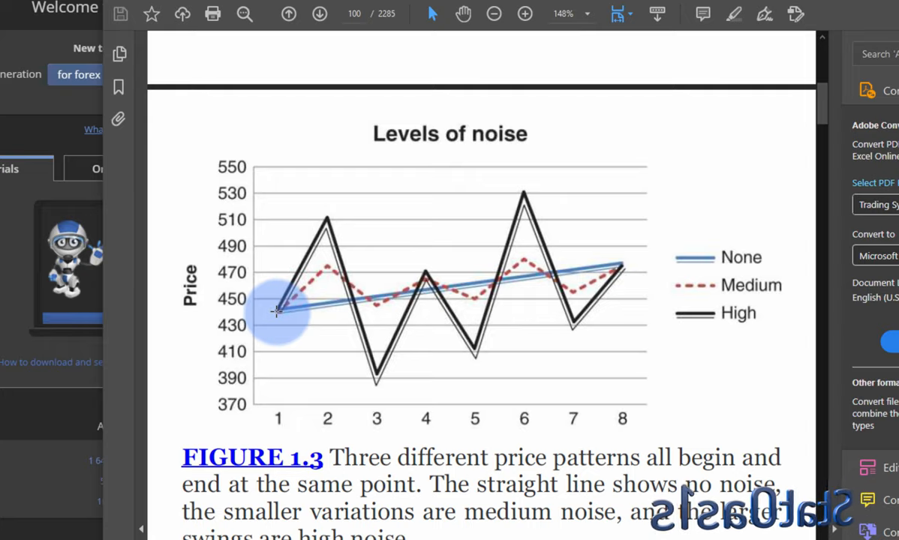
pyautogui.moveTo(622, 264)
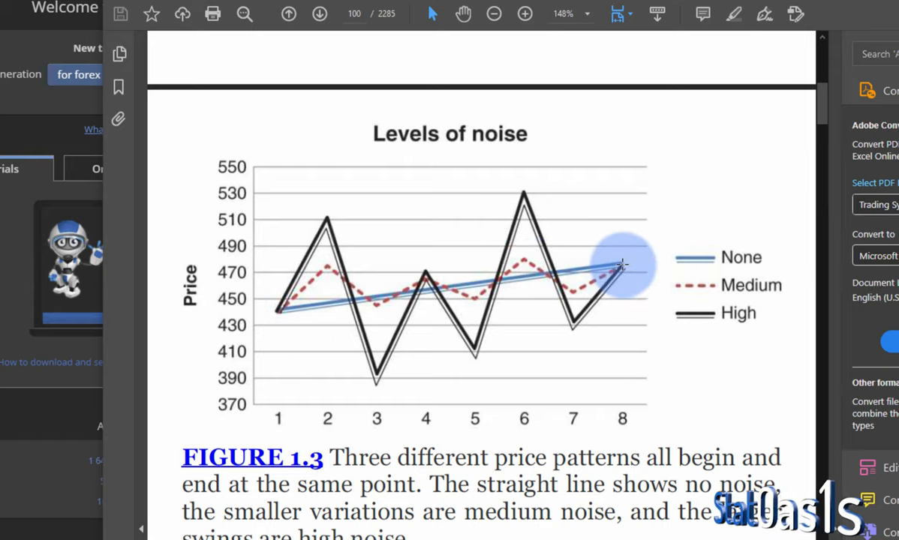
pyautogui.moveTo(279, 309)
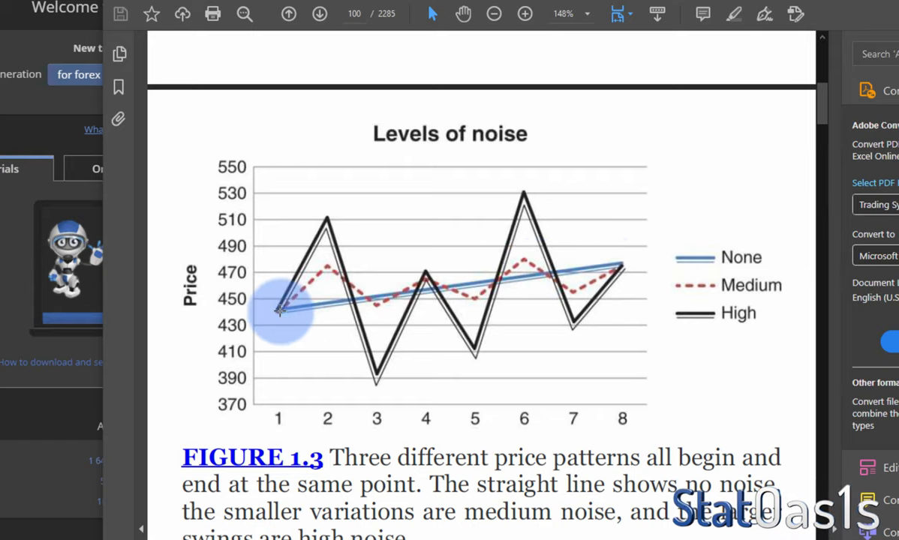
pyautogui.moveTo(615, 263)
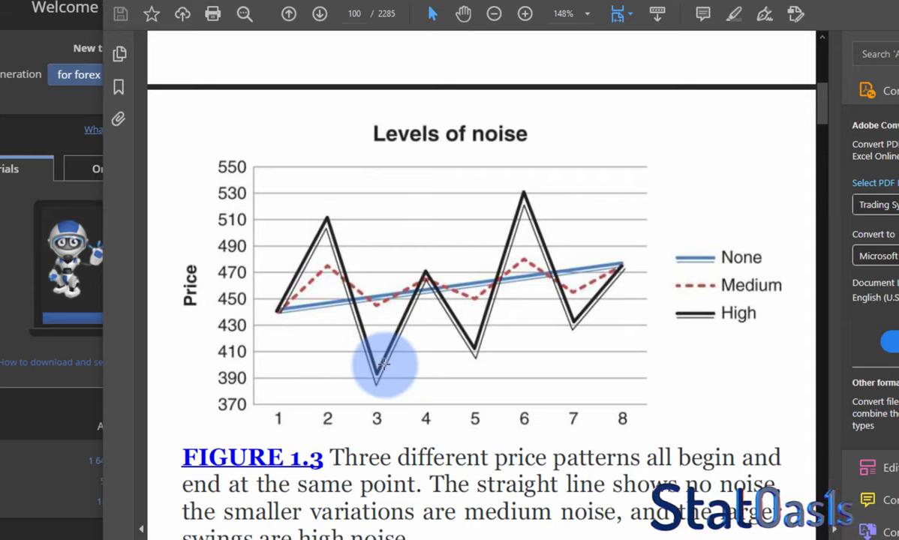
pyautogui.moveTo(405, 276)
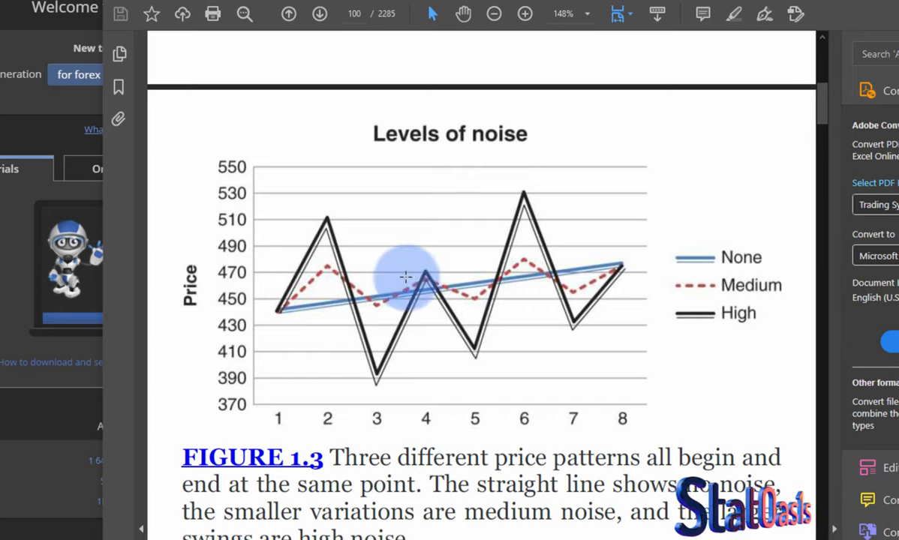
pyautogui.moveTo(623, 267)
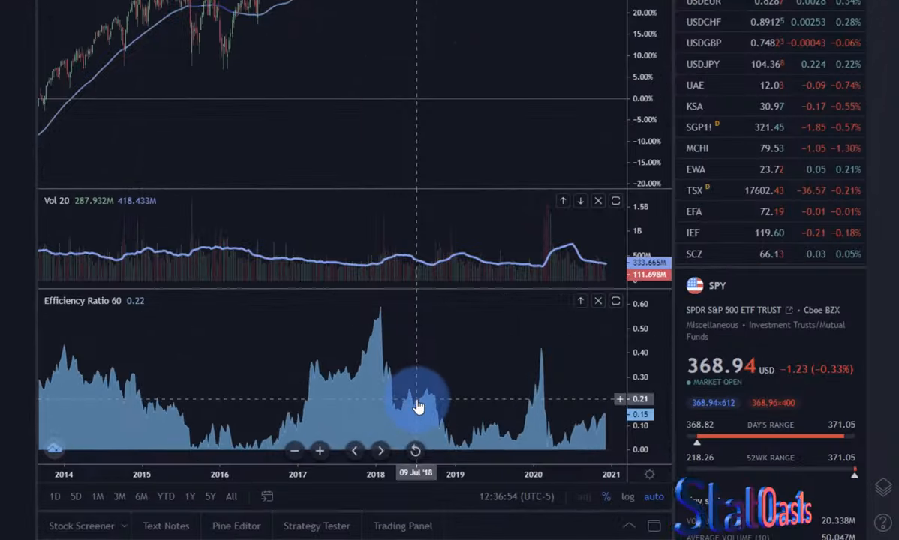
pyautogui.moveTo(456, 383)
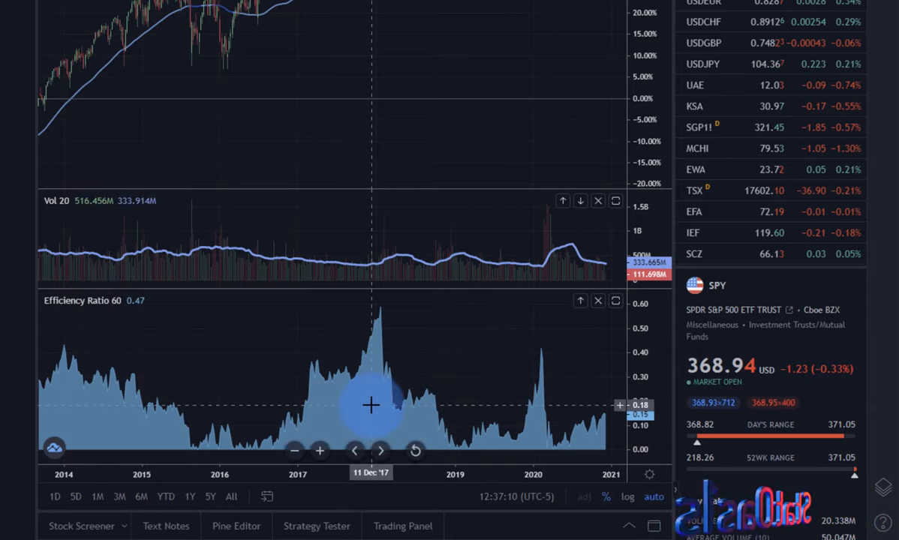
pyautogui.moveTo(461, 414)
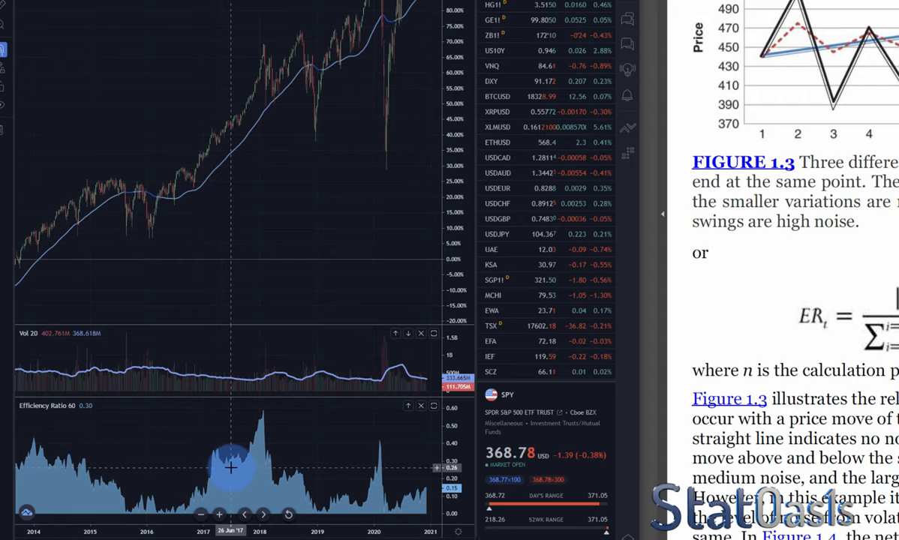
pyautogui.moveTo(194, 186)
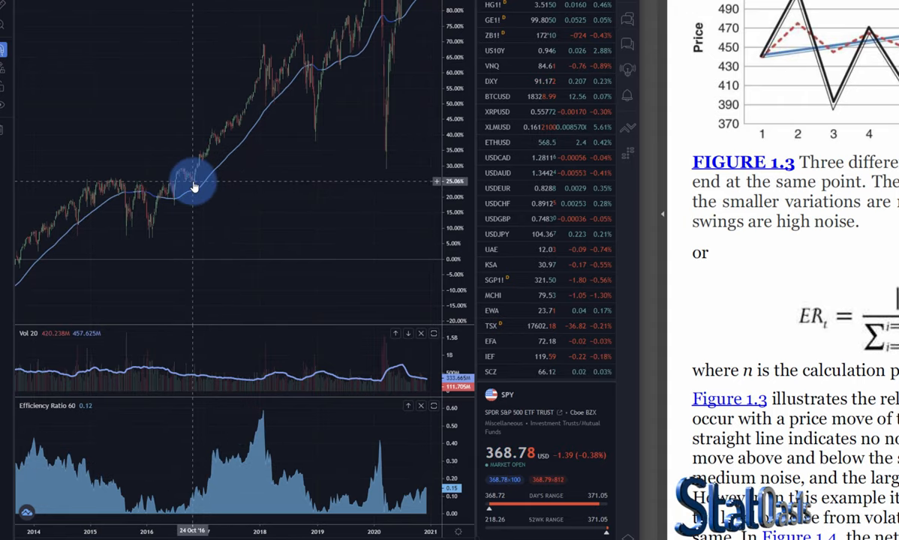
pyautogui.moveTo(207, 153)
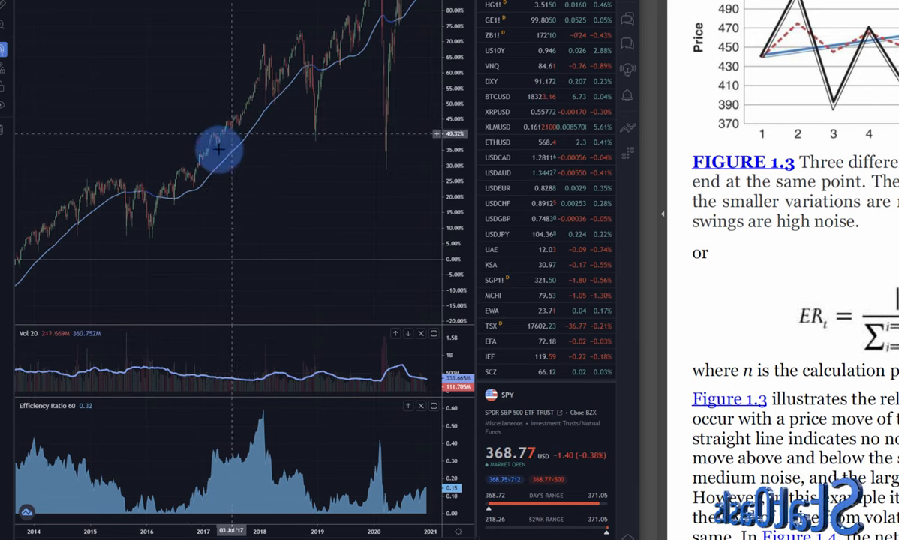
pyautogui.moveTo(252, 102)
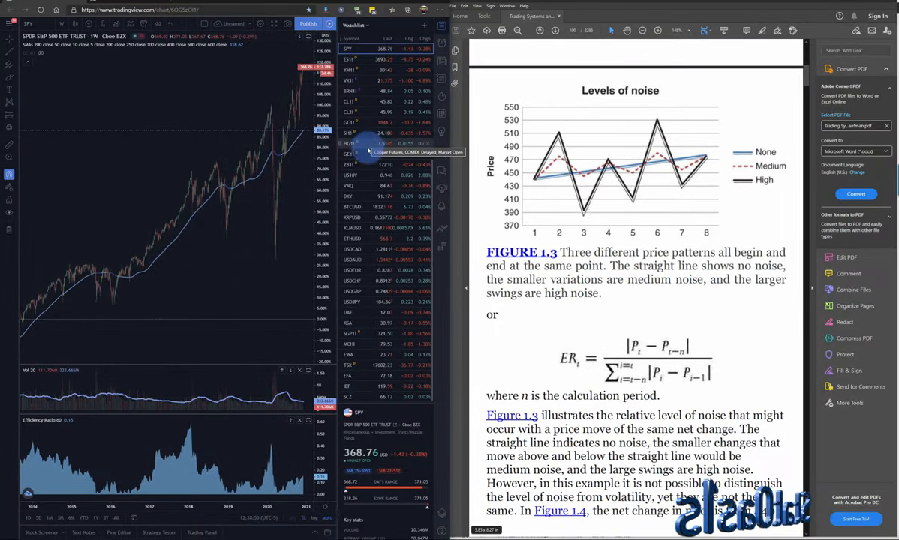
# Step: Load the continuous Eurodollar futures chart and review its Efficiency Ratio pane
pyautogui.click(348, 153)
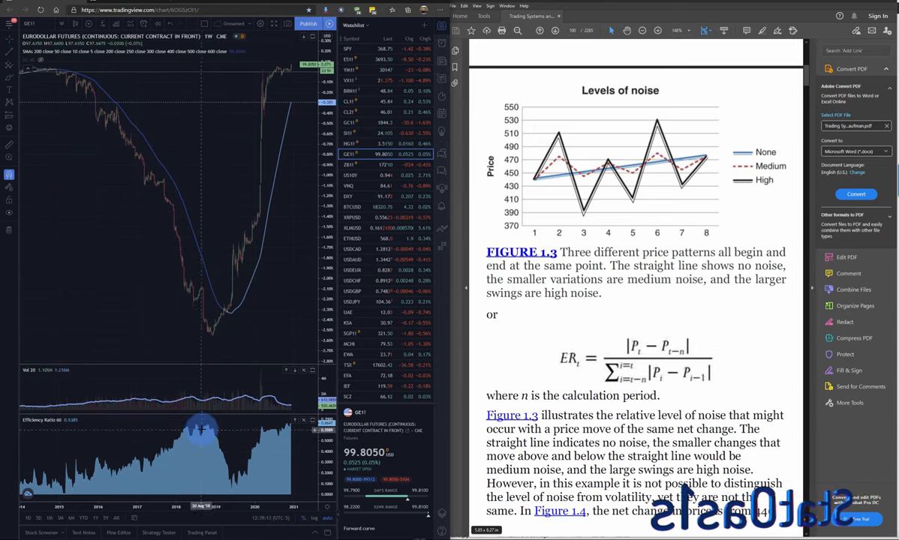
pyautogui.moveTo(201, 303)
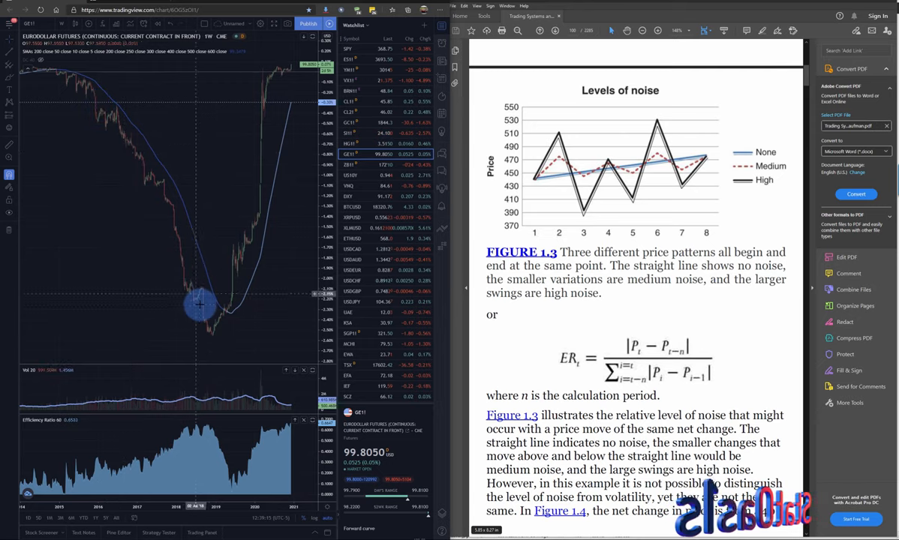
pyautogui.moveTo(234, 361)
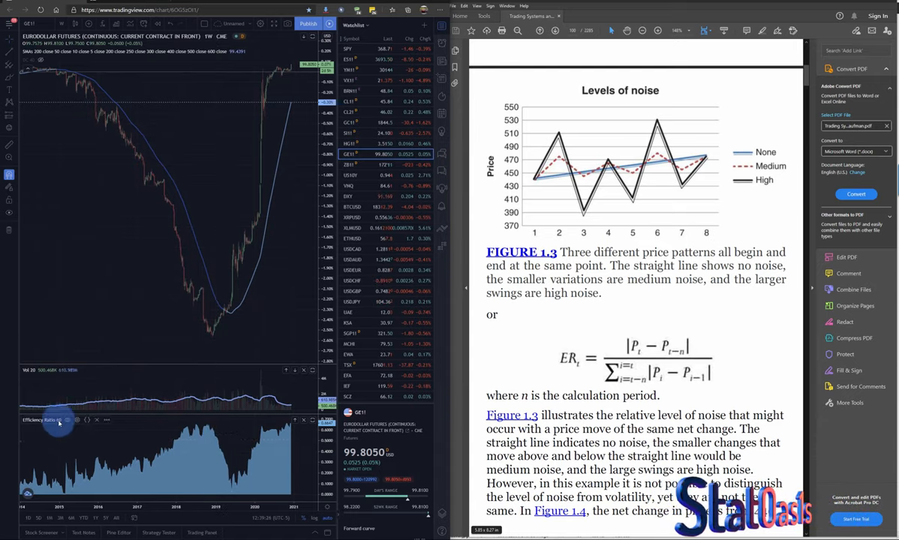
pyautogui.click(59, 420)
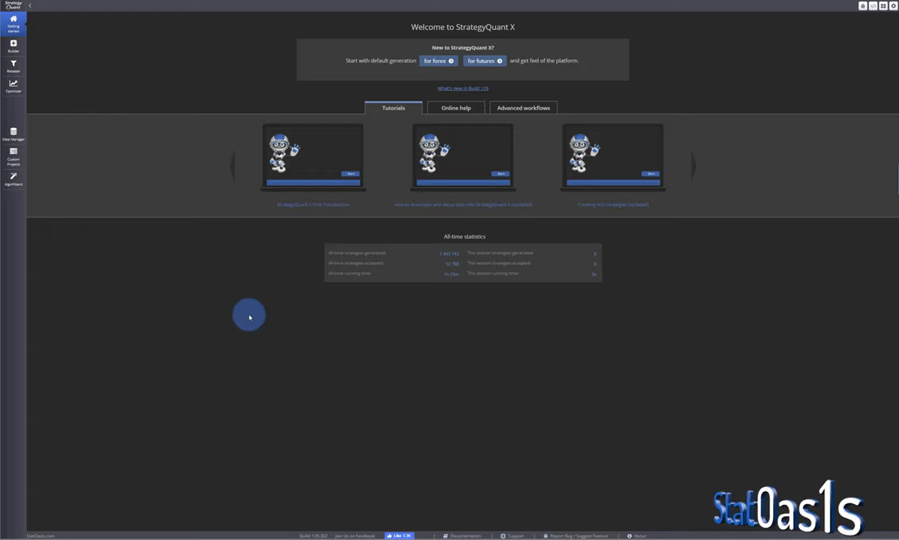
pyautogui.moveTo(459, 419)
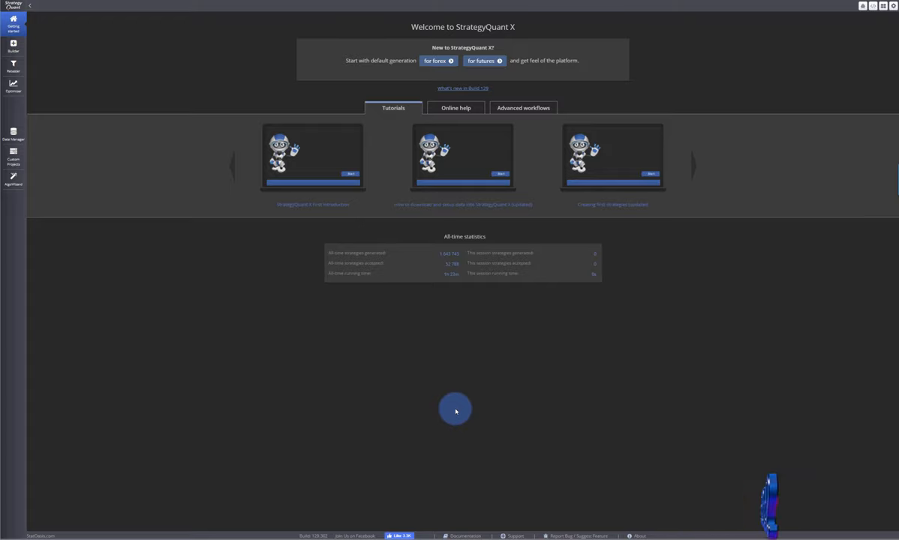
pyautogui.moveTo(492, 396)
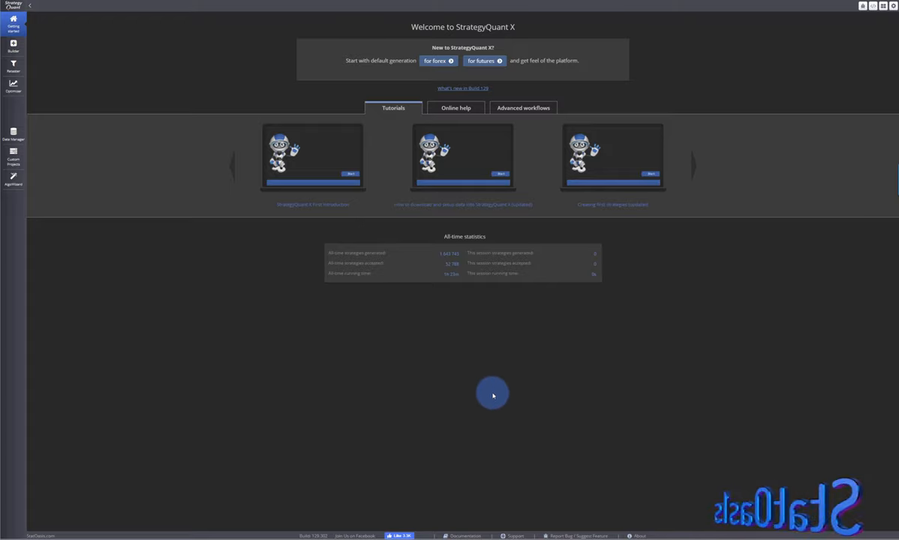
pyautogui.moveTo(465, 365)
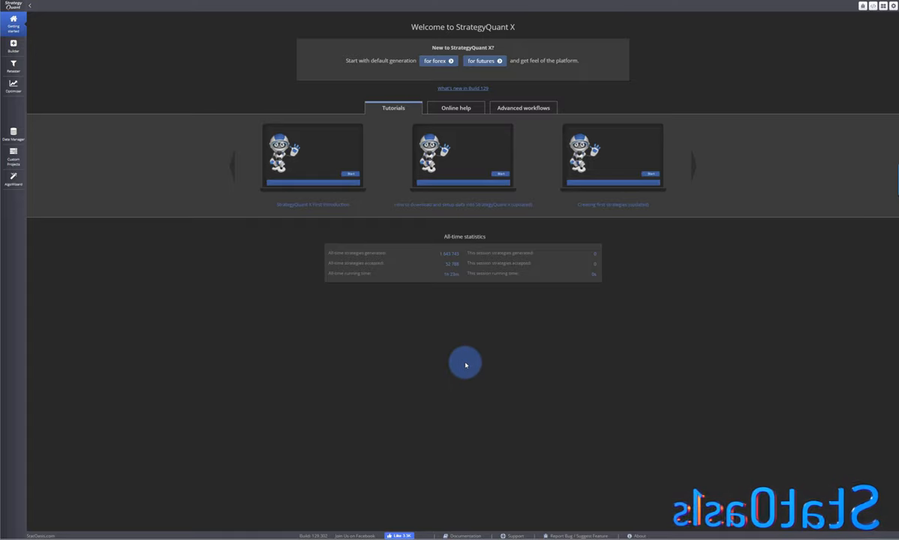
pyautogui.moveTo(588, 441)
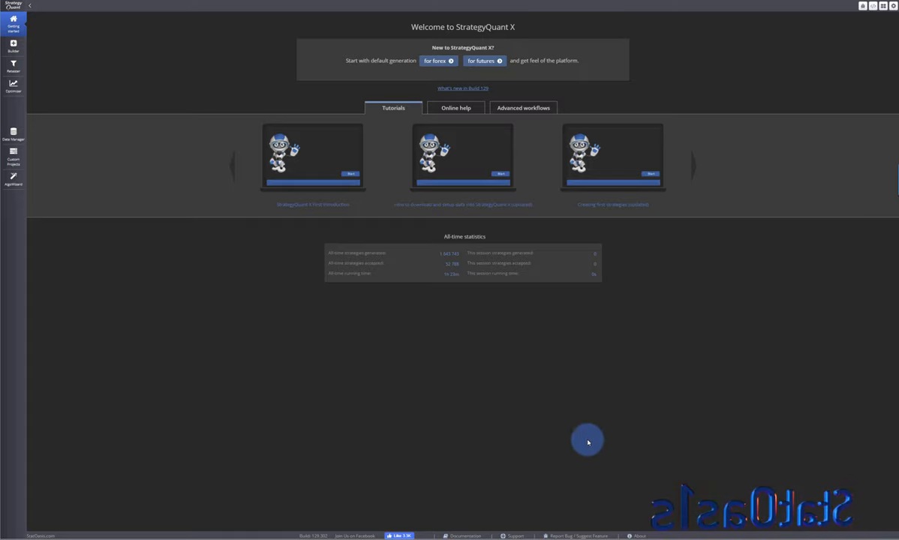
pyautogui.moveTo(538, 517)
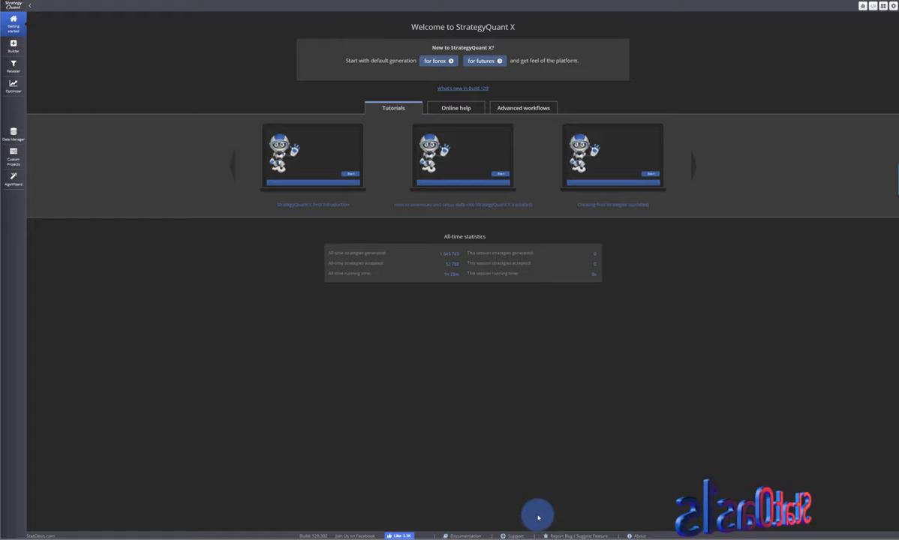
pyautogui.moveTo(468, 489)
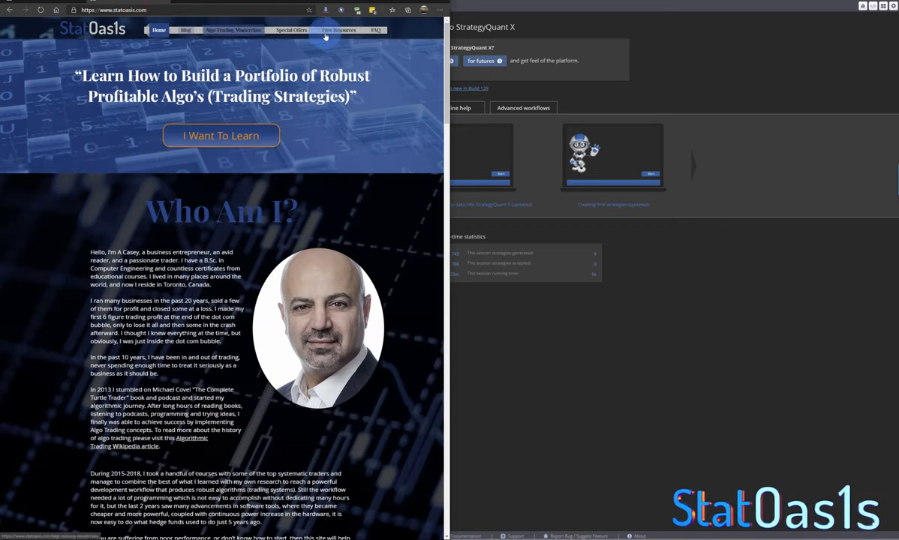
# Step: Go to StatOasis Free Resources and scroll to the Kaufman Efficiency Ratio for SQX download
pyautogui.click(339, 30)
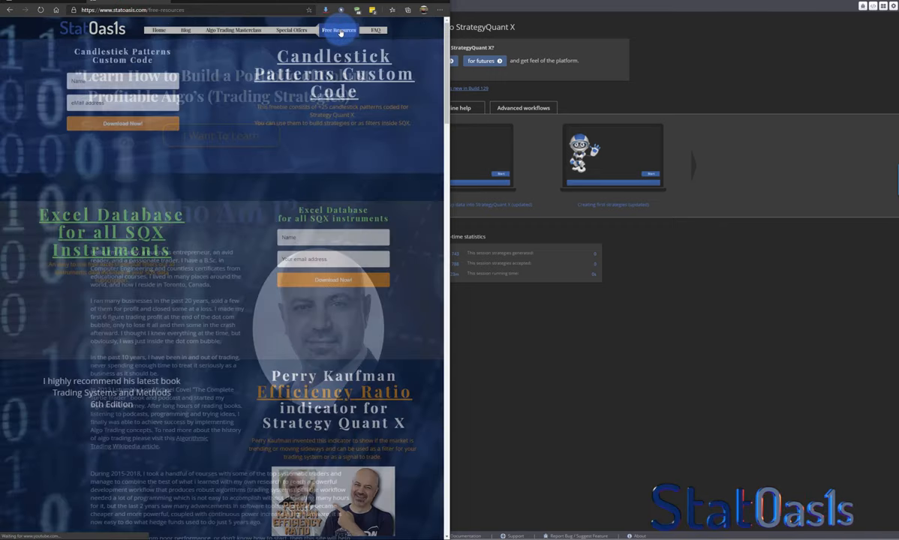
pyautogui.scroll(-3)
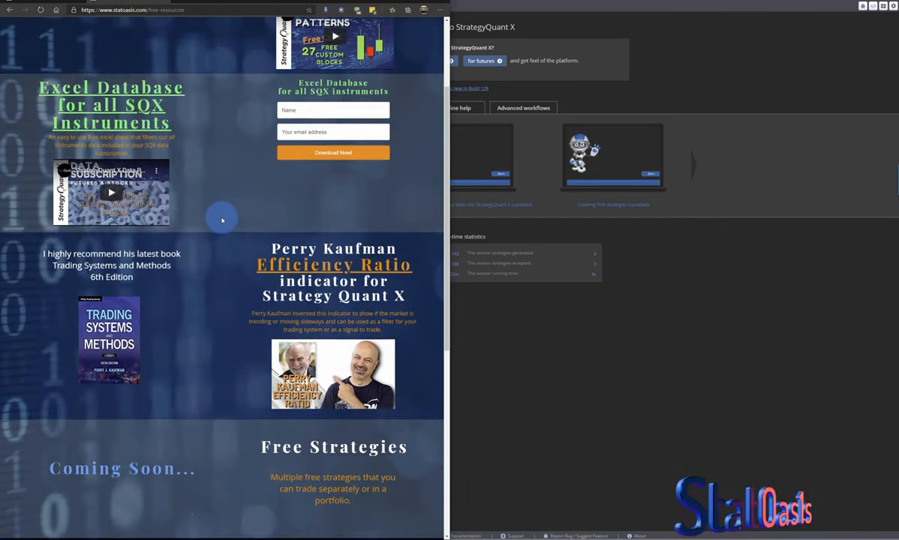
pyautogui.scroll(-3)
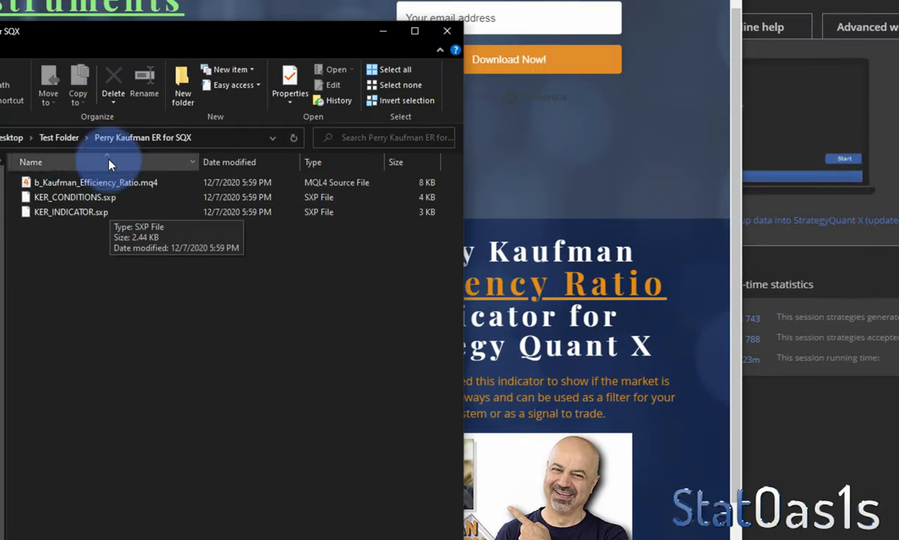
# Step: In Test Folder, enter Perry Kaufman ER for SQX and select KER_CONDITIONS.sxp
pyautogui.click(59, 138)
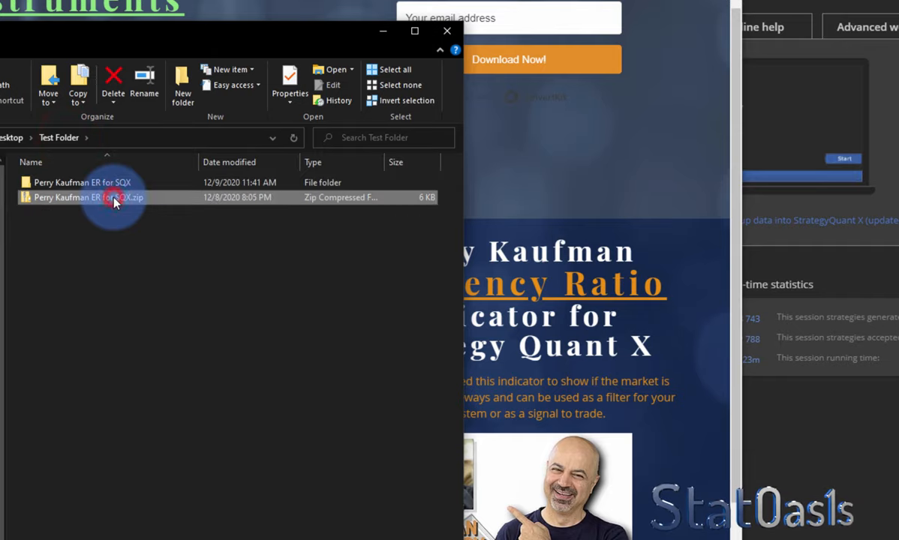
pyautogui.doubleClick(83, 181)
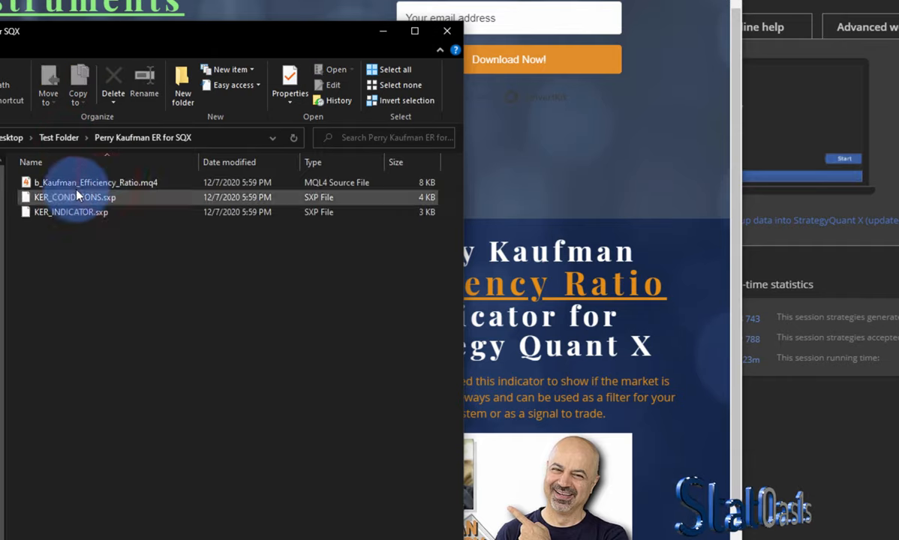
pyautogui.click(93, 183)
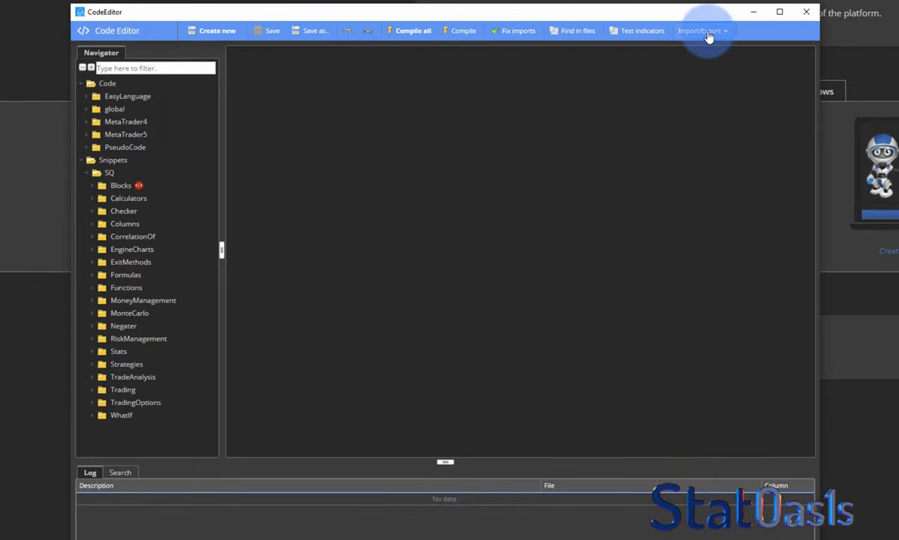
# Step: Import both KER extension files into Code Editor, choosing Overwrite always
pyautogui.click(699, 30)
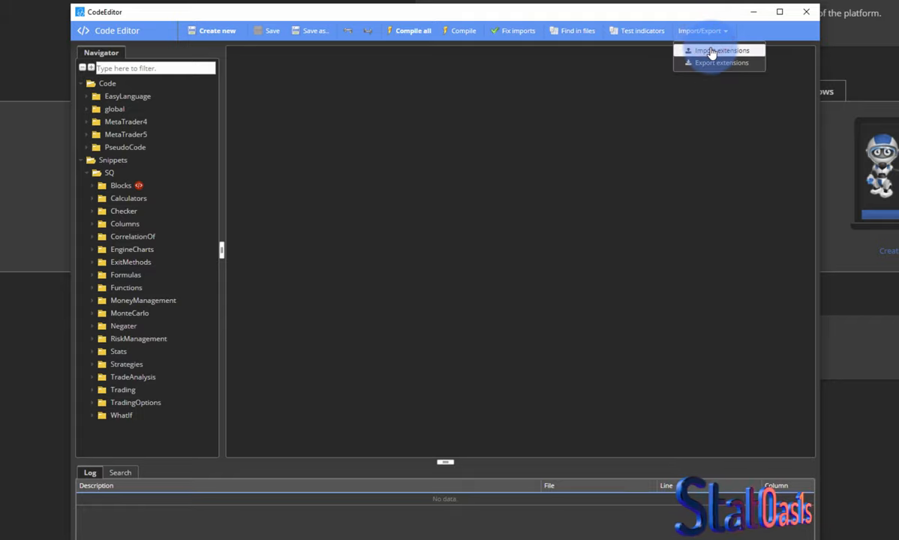
pyautogui.click(720, 51)
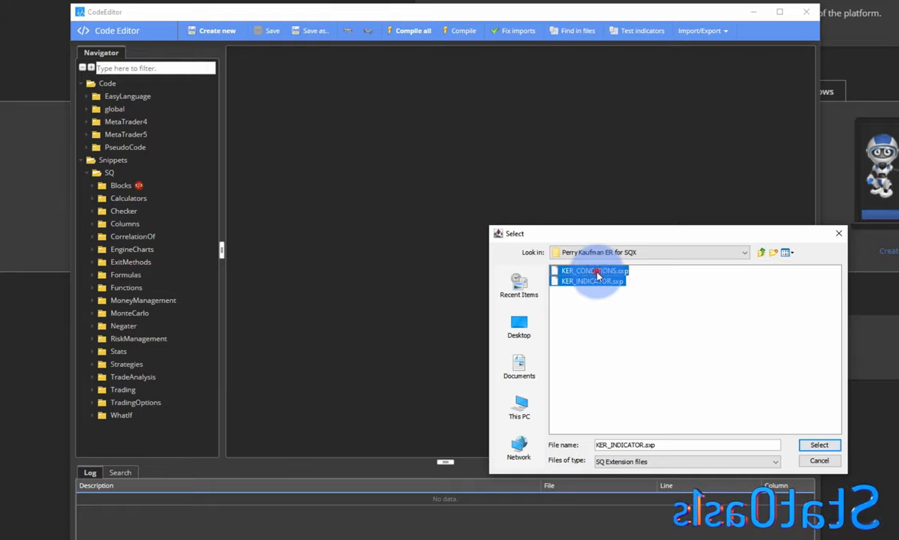
pyautogui.click(820, 444)
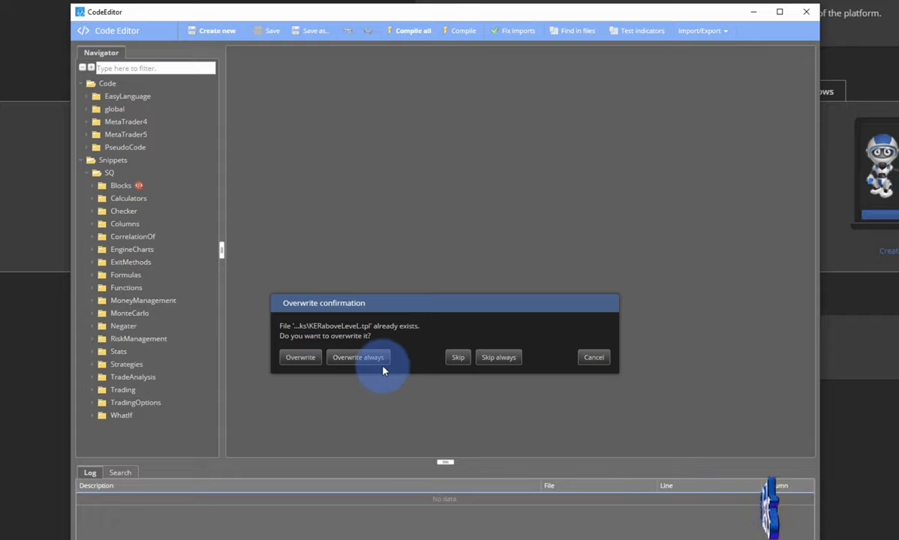
pyautogui.click(357, 357)
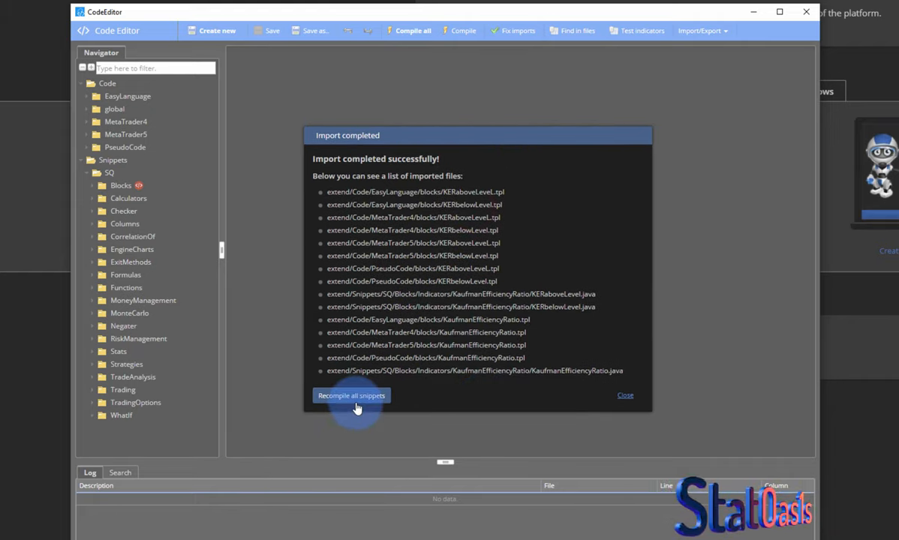
pyautogui.moveTo(489, 448)
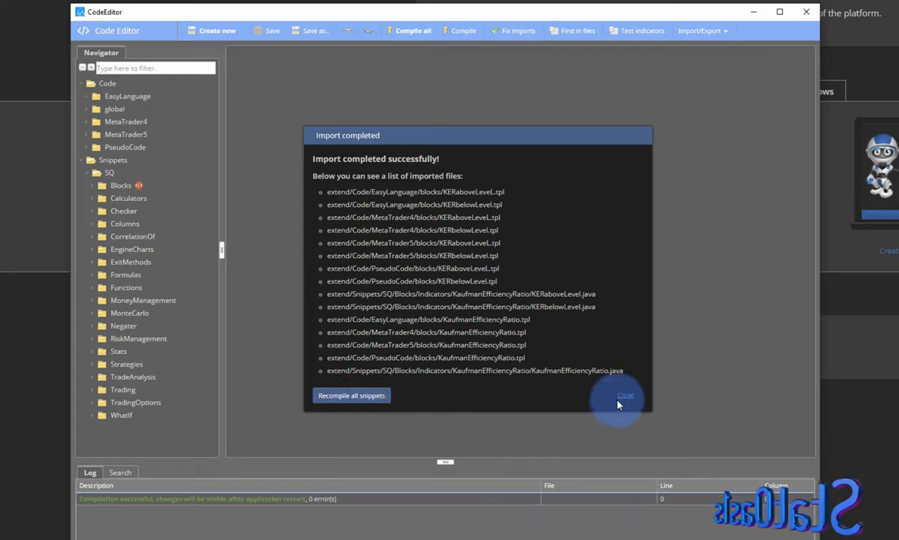
# Step: Confirm KaufmanEfficiencyRatio is listed under Indicators, then exit the Code Editor
pyautogui.click(624, 396)
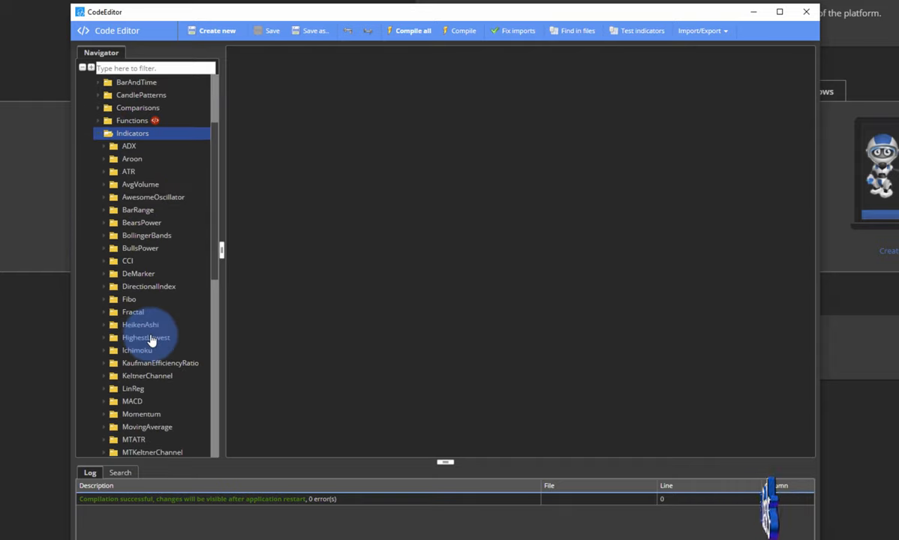
pyautogui.moveTo(156, 371)
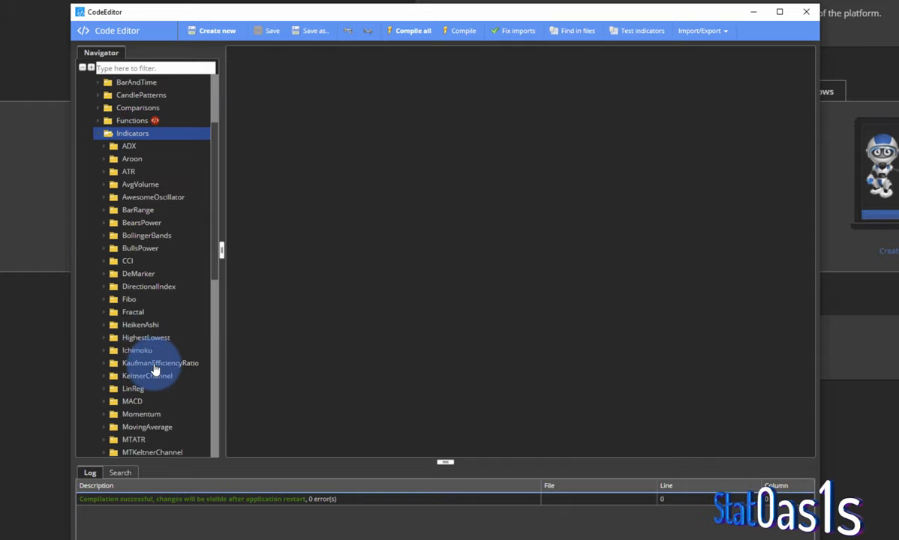
pyautogui.click(159, 361)
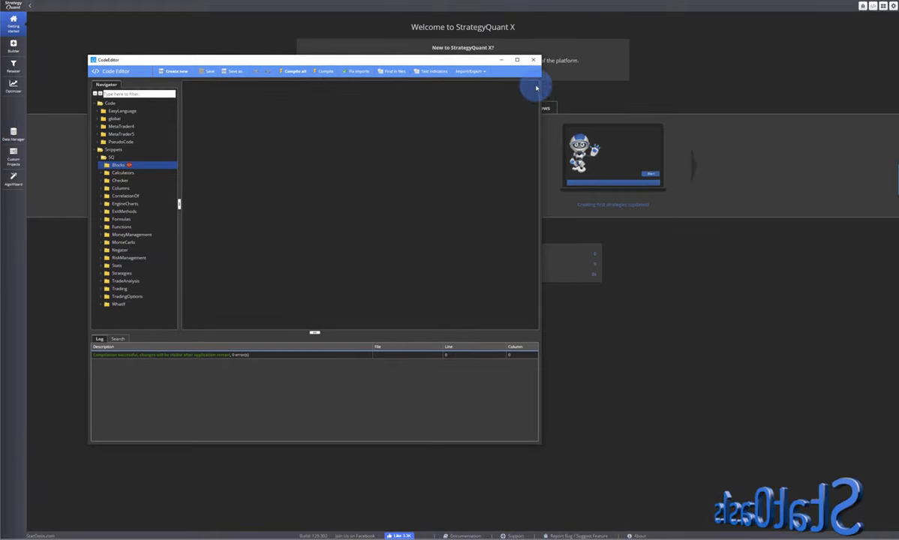
pyautogui.click(534, 60)
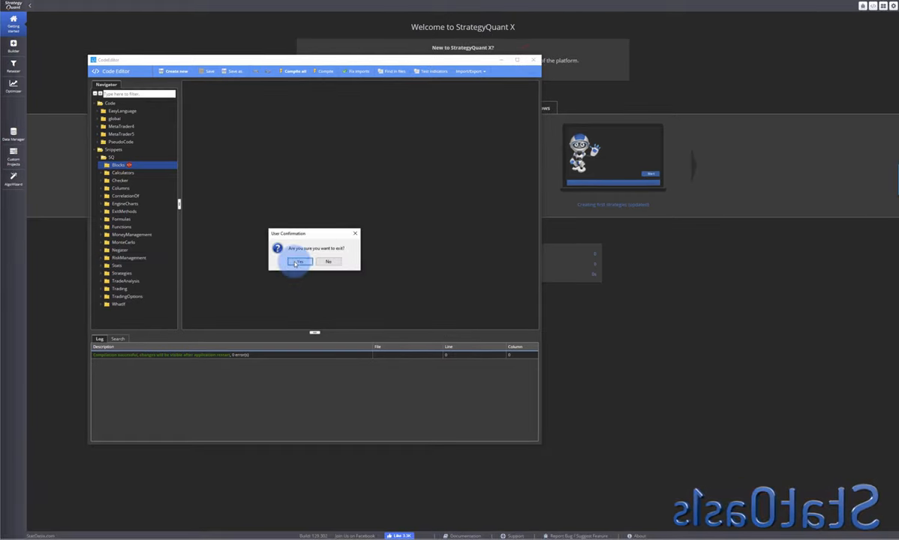
pyautogui.click(298, 261)
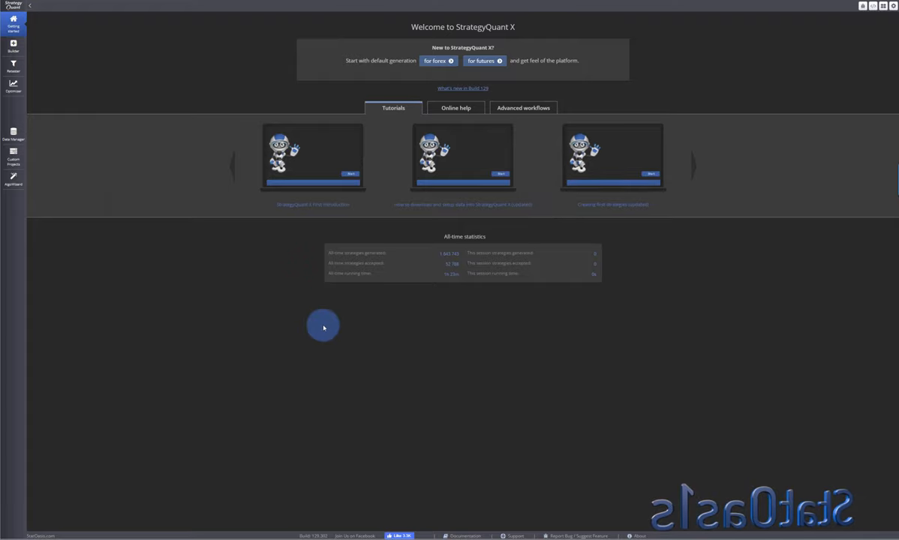
# Step: In Builder building blocks, filter by K and find Kaufman Efficiency Ratio higher/lower than Level signals
pyautogui.click(12, 45)
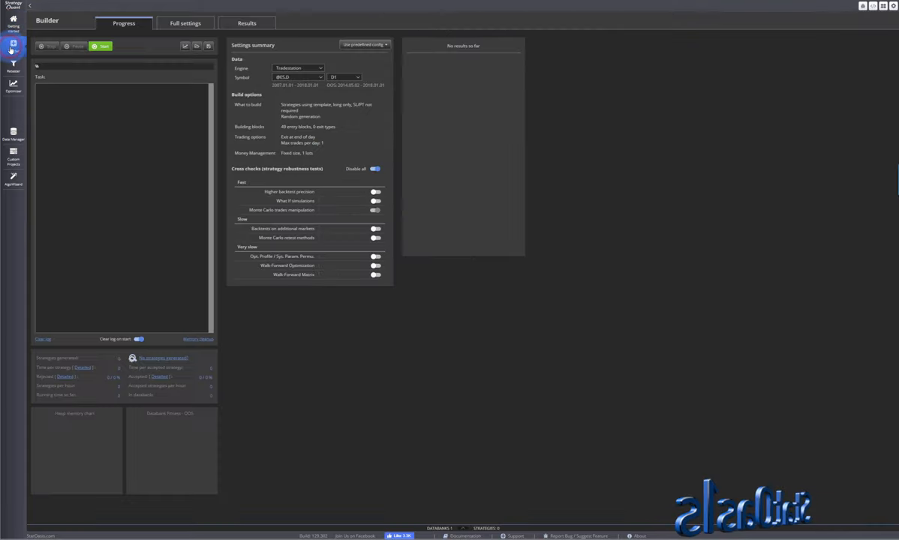
pyautogui.click(186, 24)
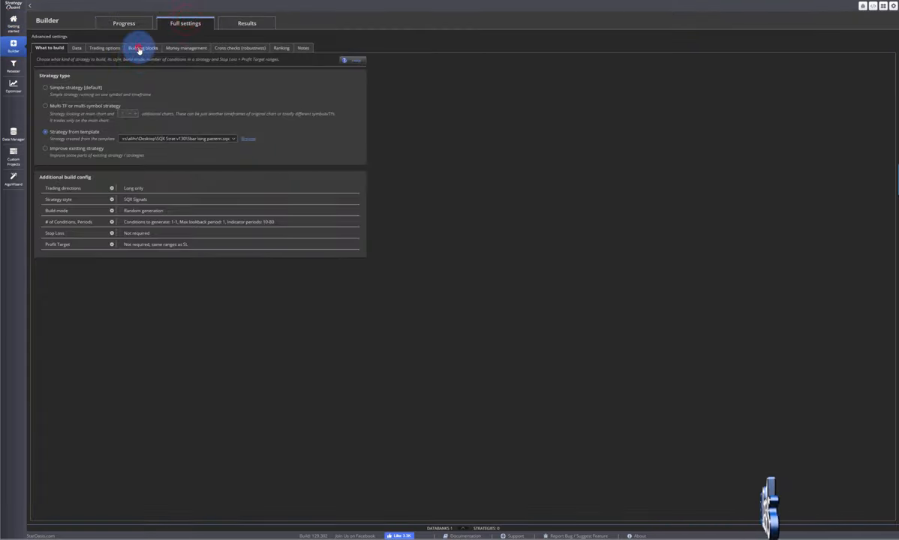
pyautogui.click(142, 48)
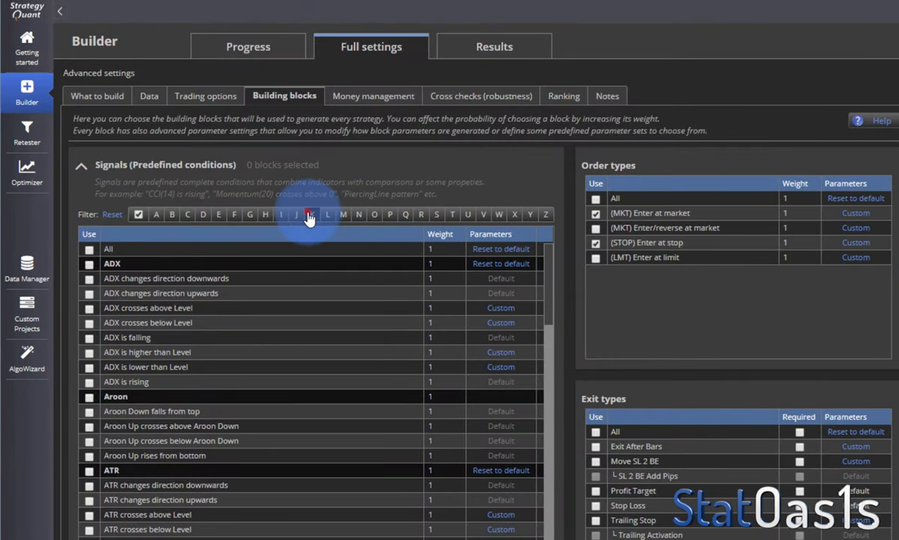
pyautogui.click(312, 215)
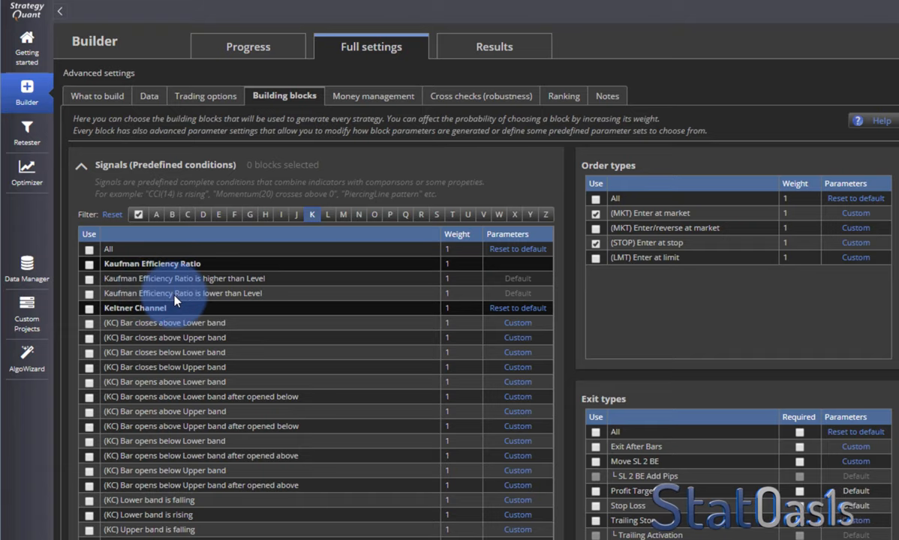
pyautogui.moveTo(276, 282)
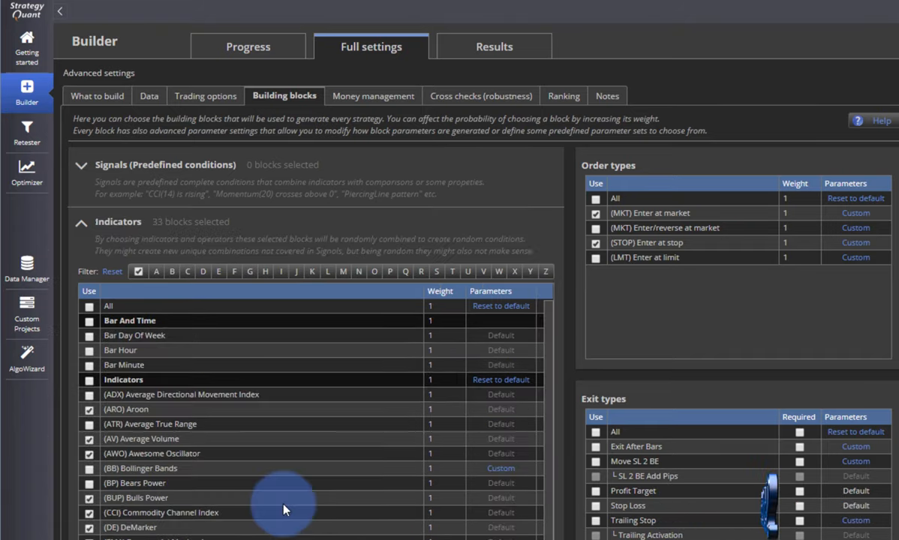
pyautogui.click(312, 272)
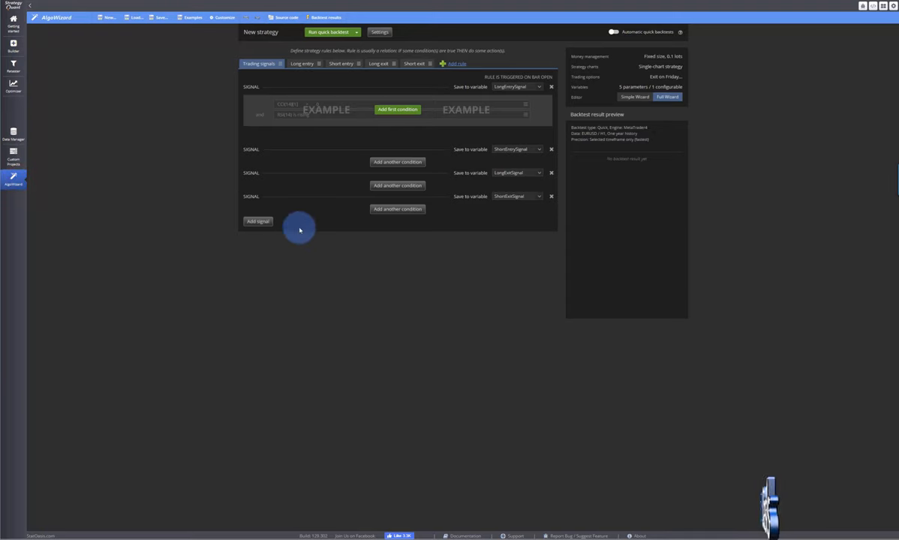
# Step: Add the 40-bar high entry and 20-period SMA exit, pick the data symbol and preview the backtest (74 trades)
pyautogui.click(396, 162)
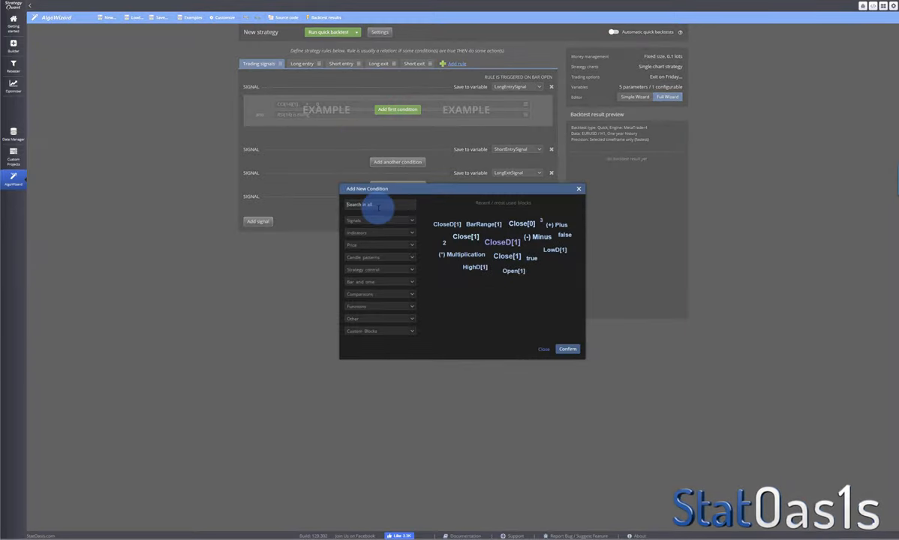
pyautogui.click(378, 245)
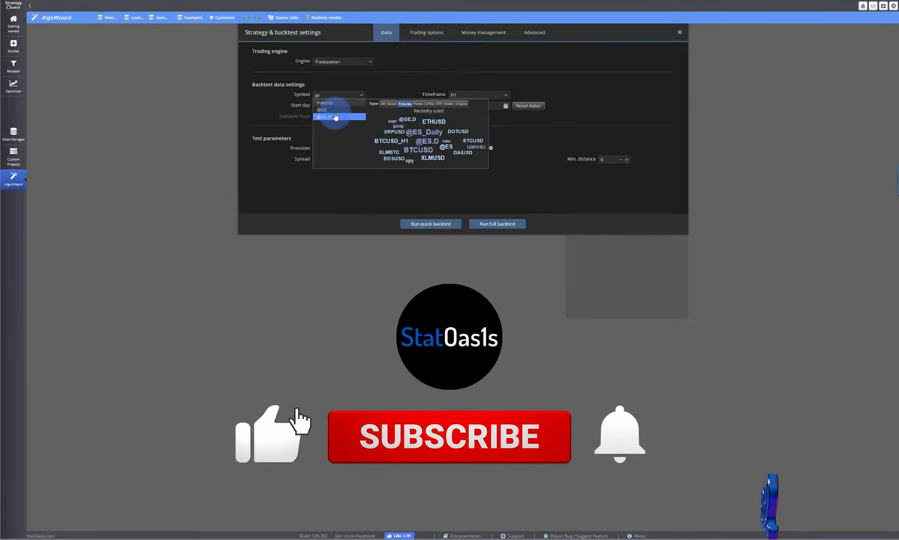
pyautogui.click(678, 33)
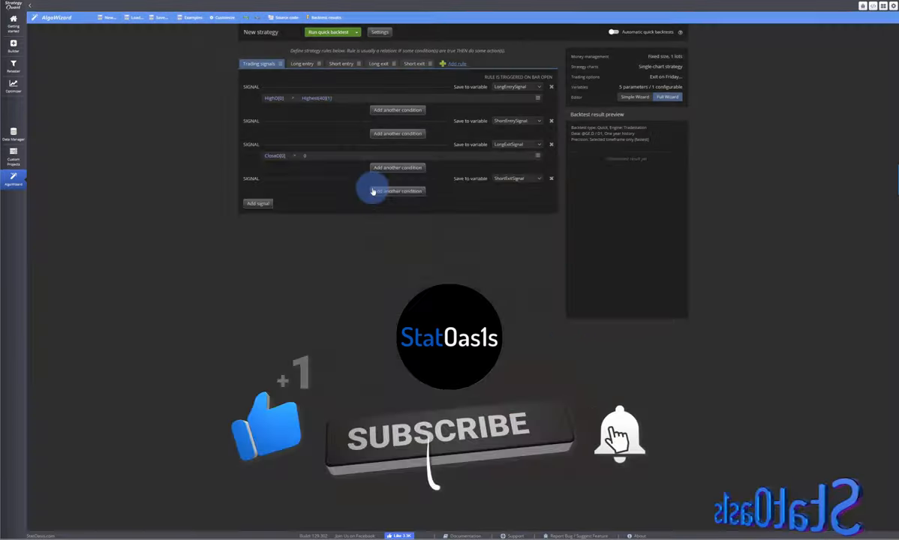
pyautogui.click(329, 32)
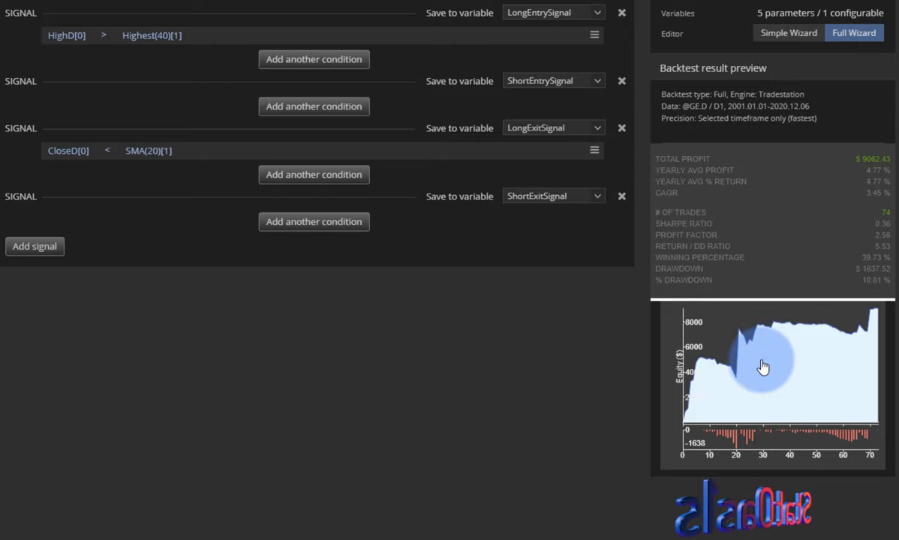
pyautogui.moveTo(103, 6)
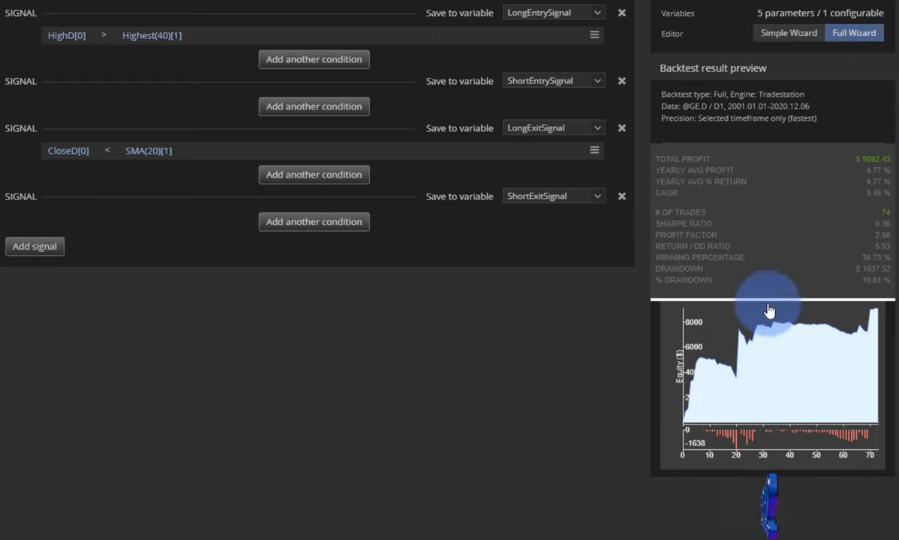
pyautogui.click(313, 60)
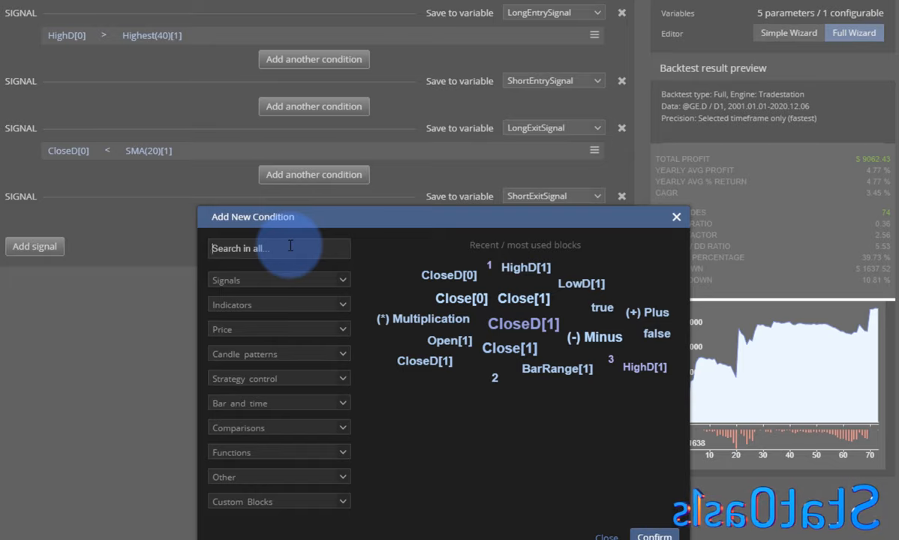
# Step: Add 'Kaufman Efficiency Ratio(10) is higher than Level 0.5' to the long entry signal
pyautogui.write('kauf')
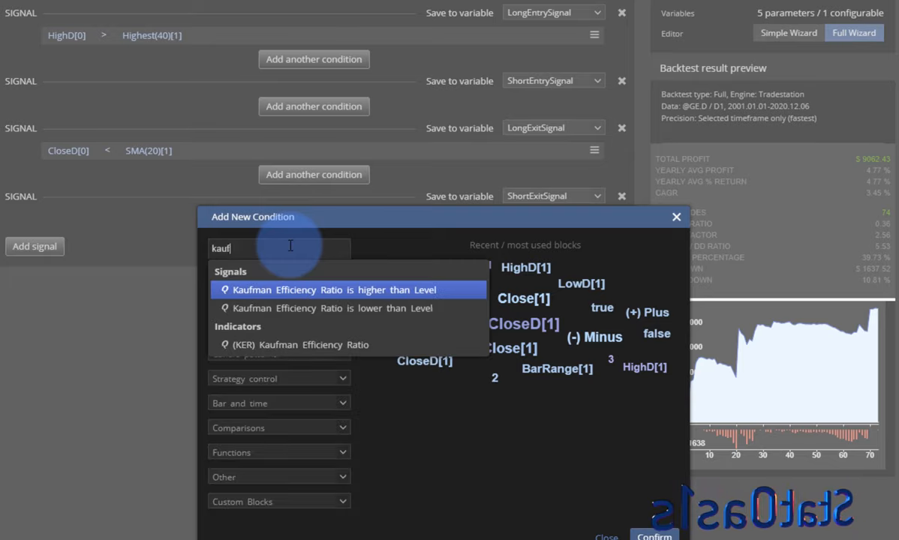
pyautogui.moveTo(417, 294)
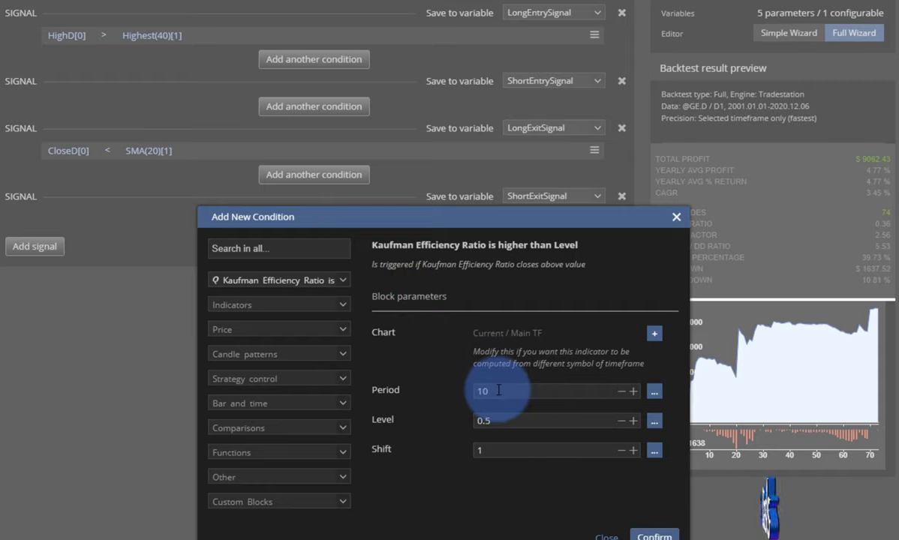
pyautogui.moveTo(544, 408)
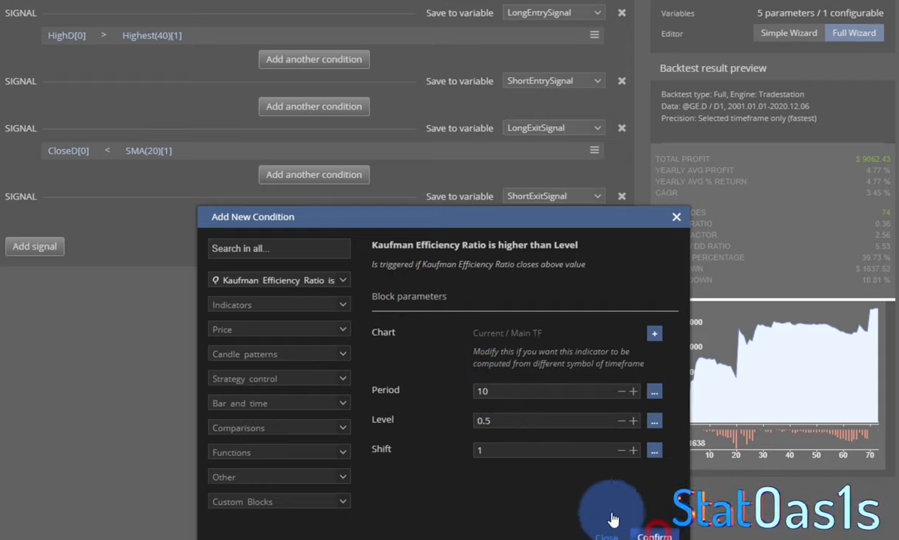
pyautogui.click(654, 536)
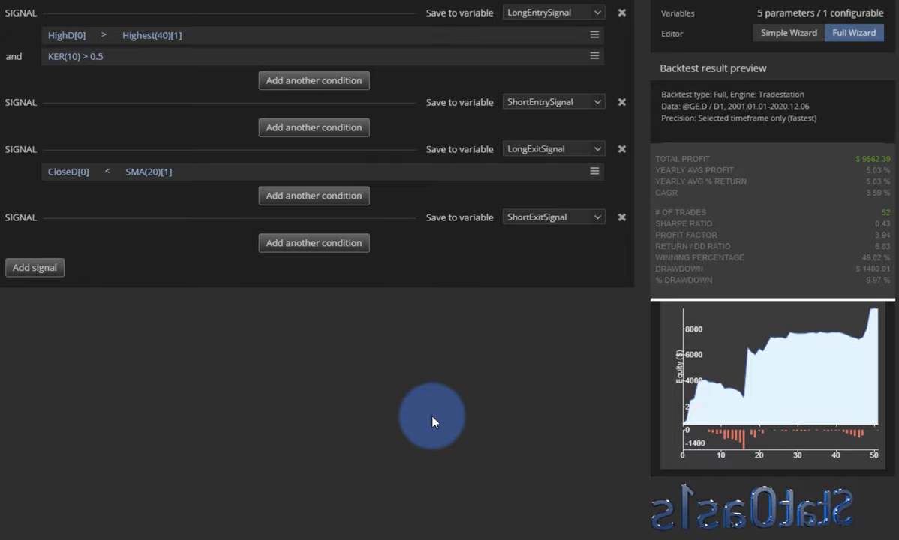
pyautogui.moveTo(888, 255)
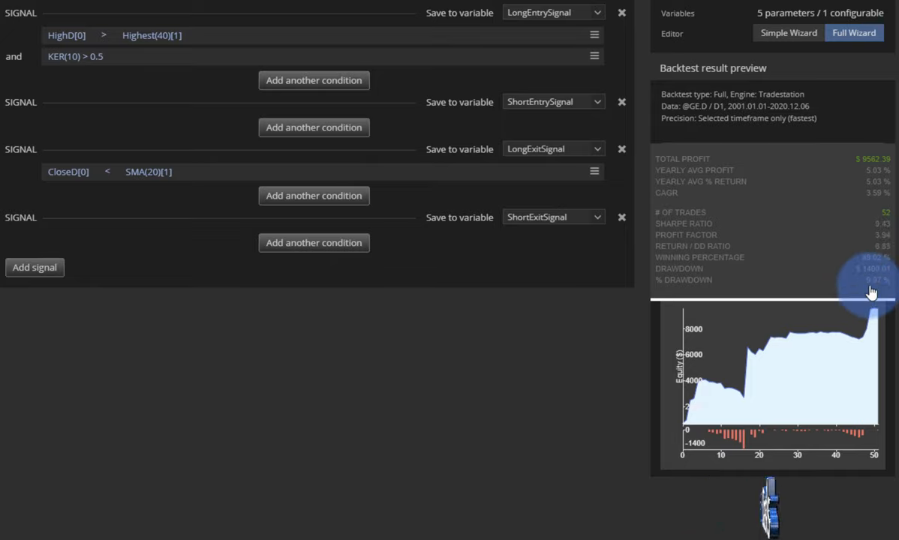
# Step: Retest the KER filter at Level 0.4 and at 0, then set it back to 0.4
pyautogui.click(135, 57)
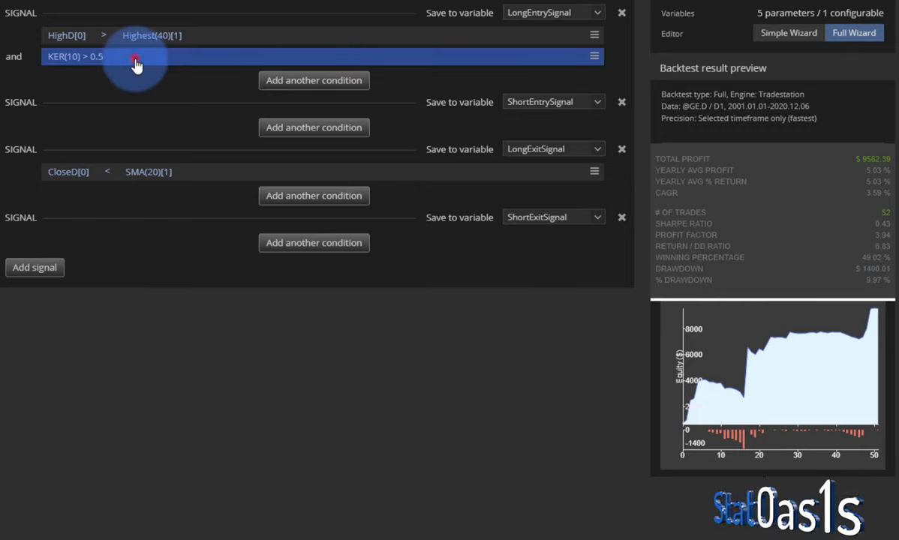
pyautogui.click(135, 60)
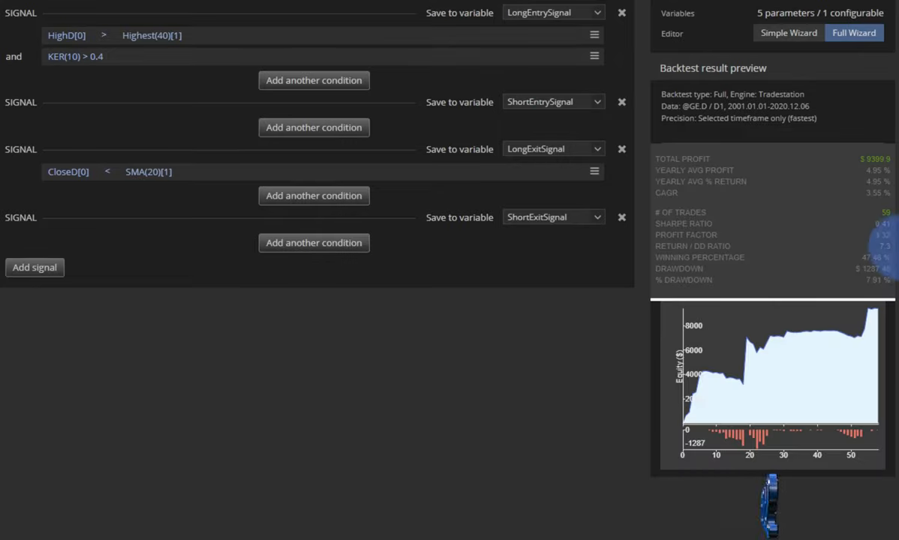
pyautogui.click(75, 55)
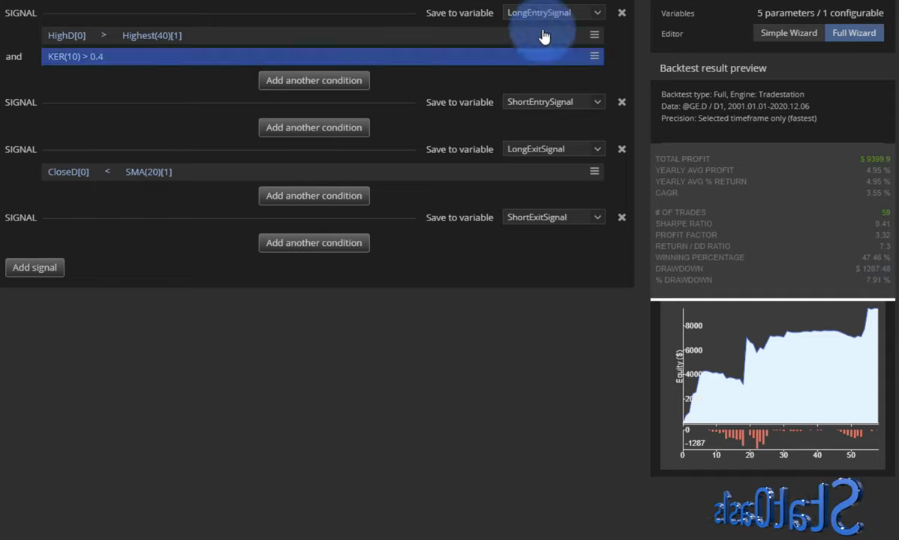
pyautogui.click(75, 57)
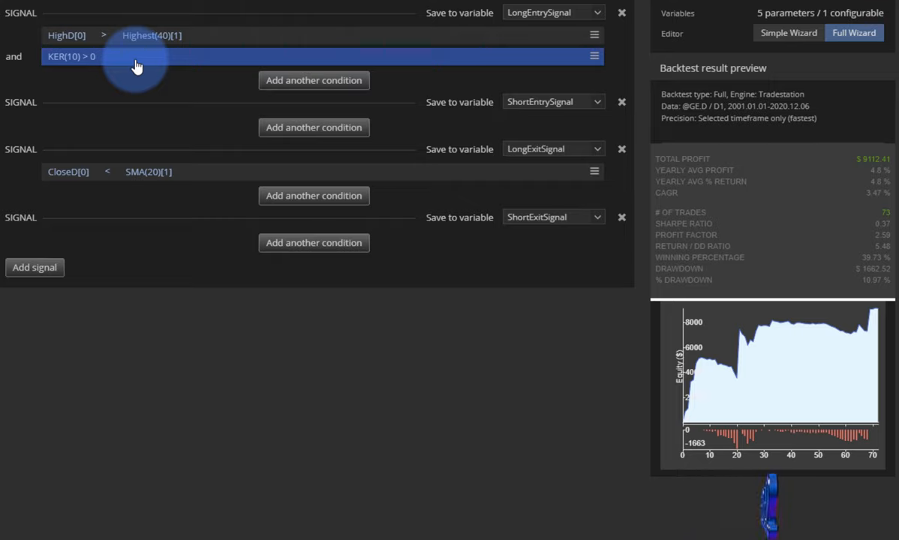
pyautogui.click(138, 57)
pyautogui.write('0.4')
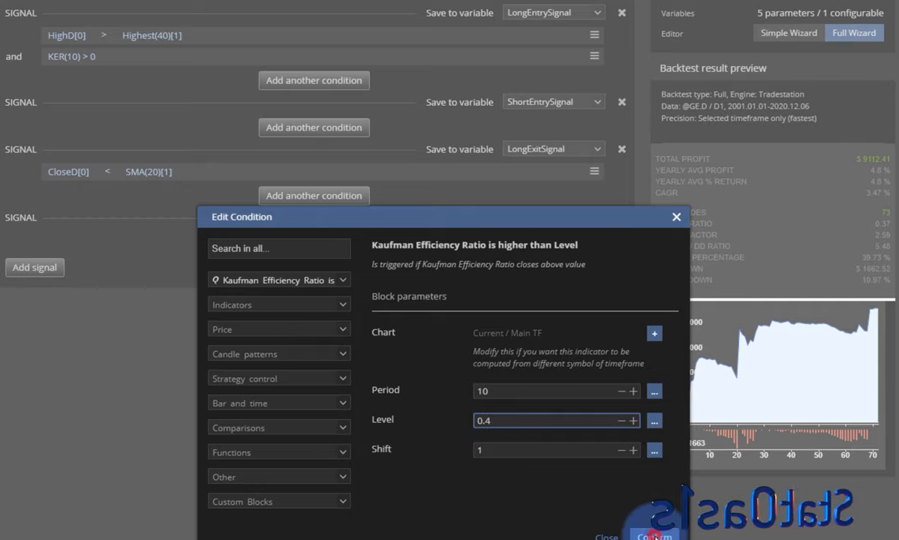
pyautogui.click(654, 536)
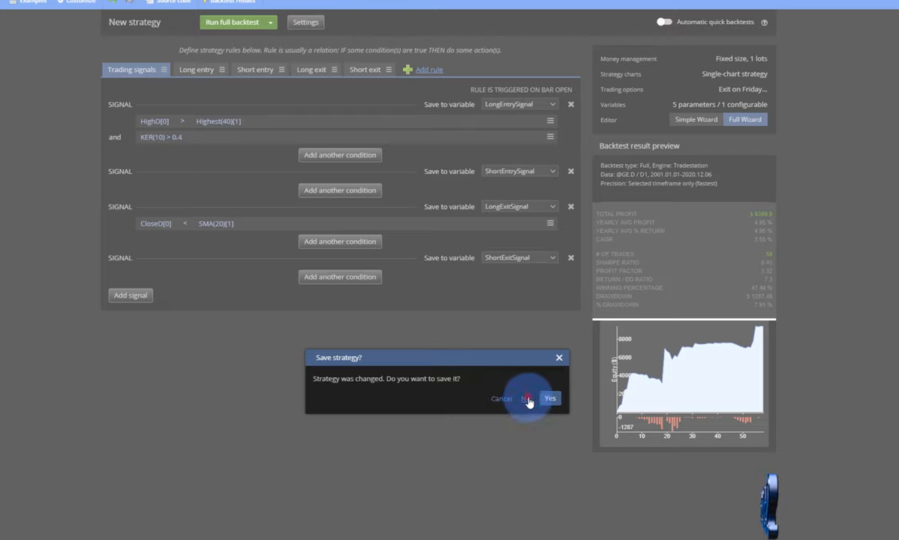
pyautogui.click(527, 399)
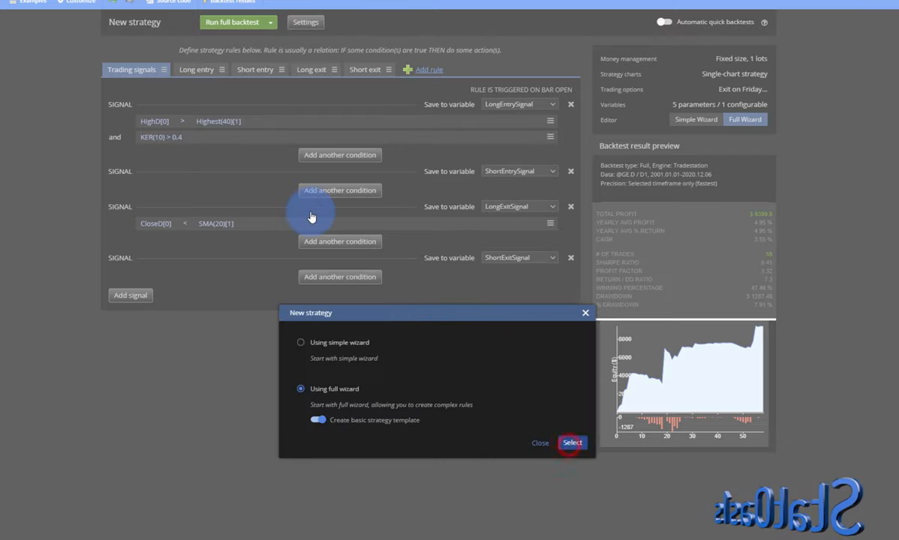
pyautogui.click(571, 443)
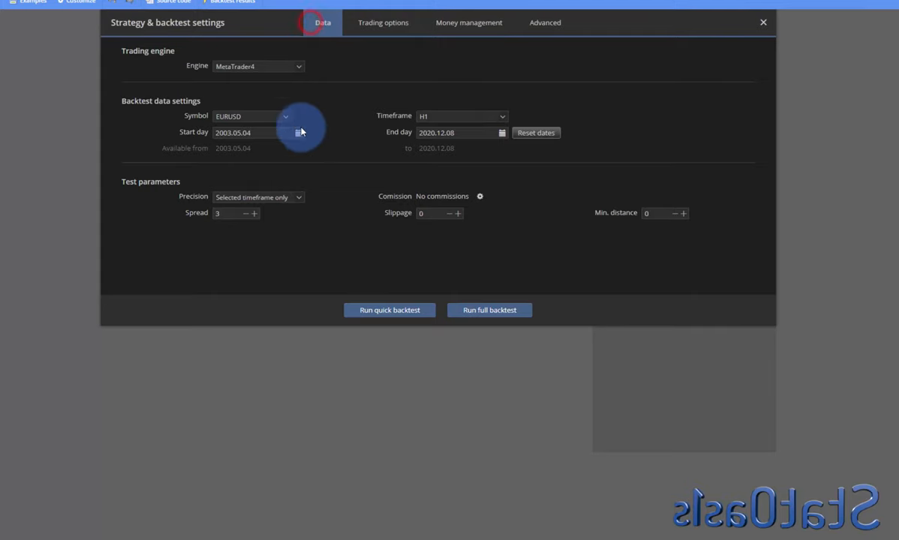
pyautogui.click(258, 66)
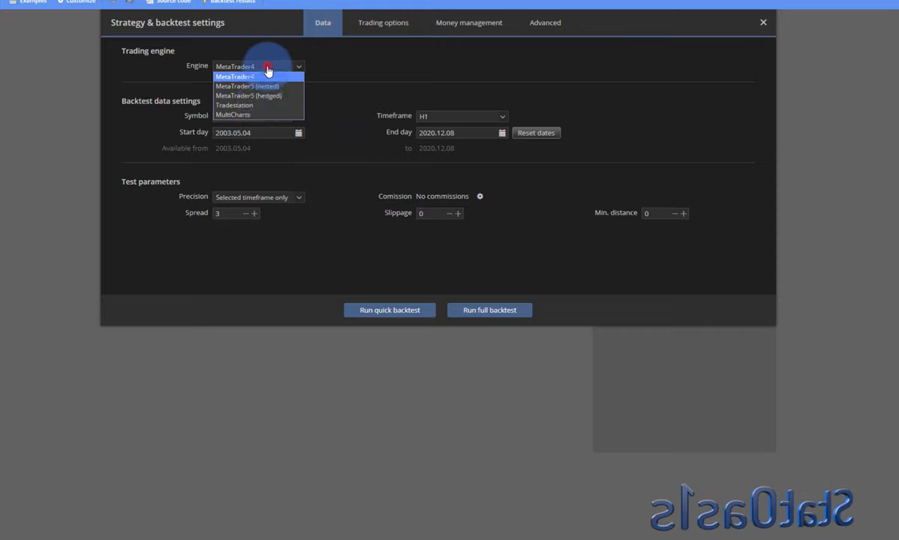
pyautogui.click(234, 105)
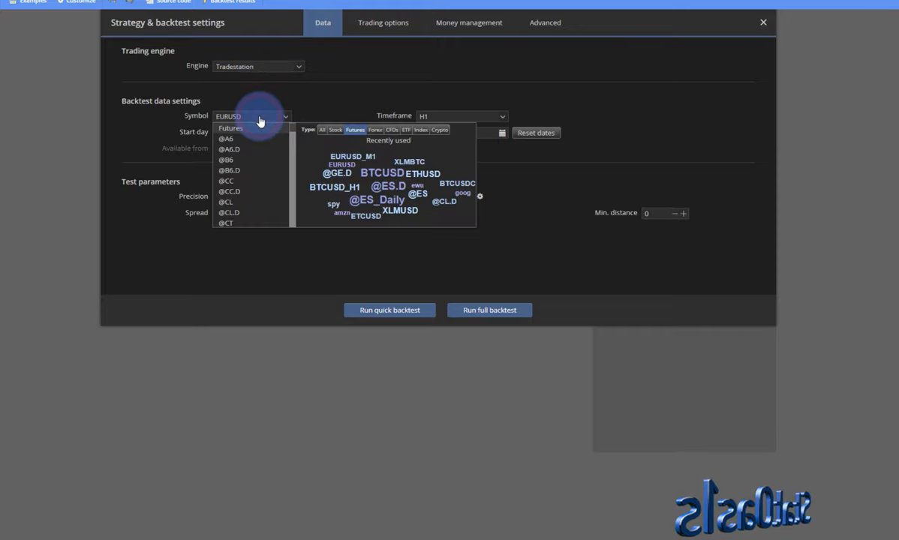
pyautogui.write('es')
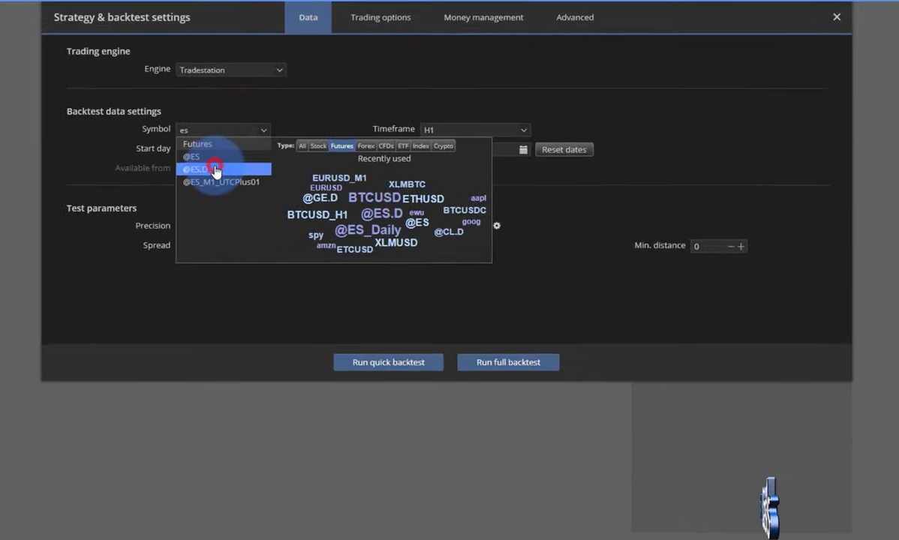
pyautogui.click(198, 168)
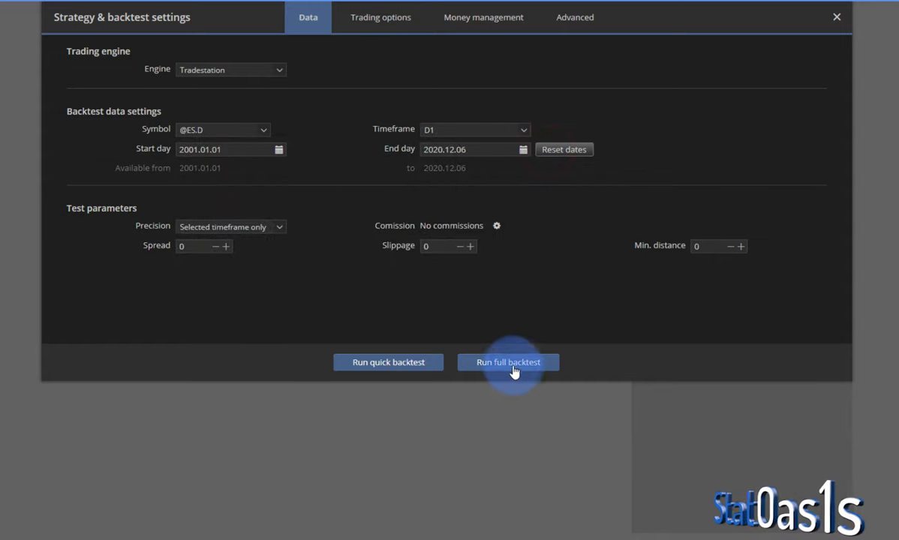
# Step: Review the Trading options and Money management tabs and close the settings
pyautogui.click(379, 18)
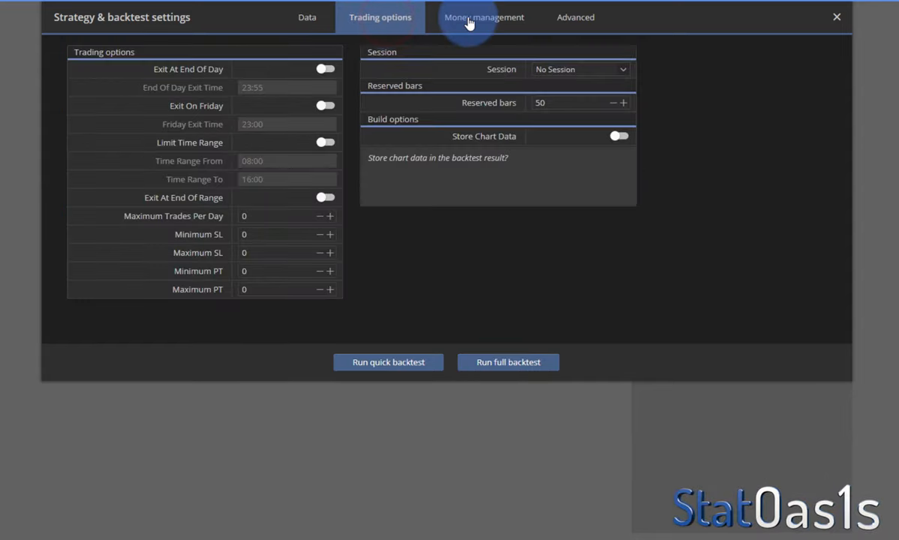
pyautogui.click(484, 18)
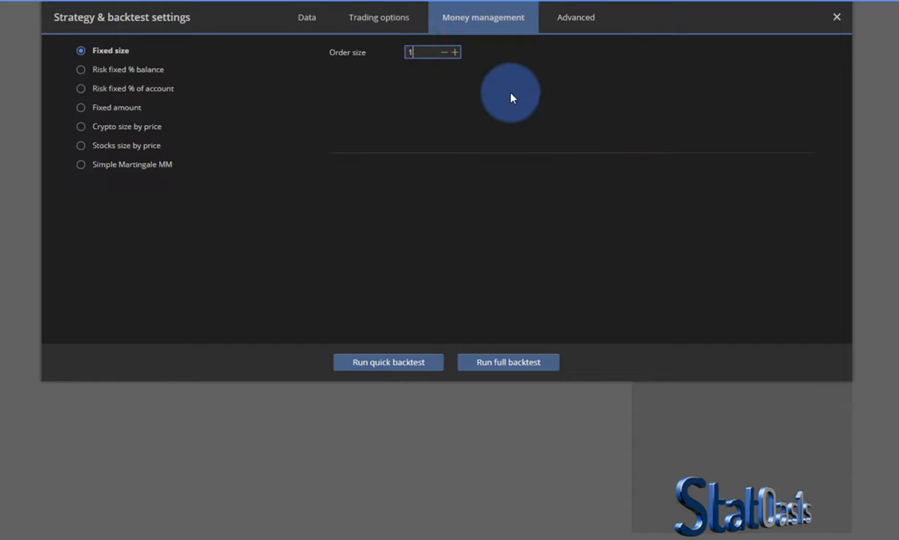
pyautogui.click(835, 17)
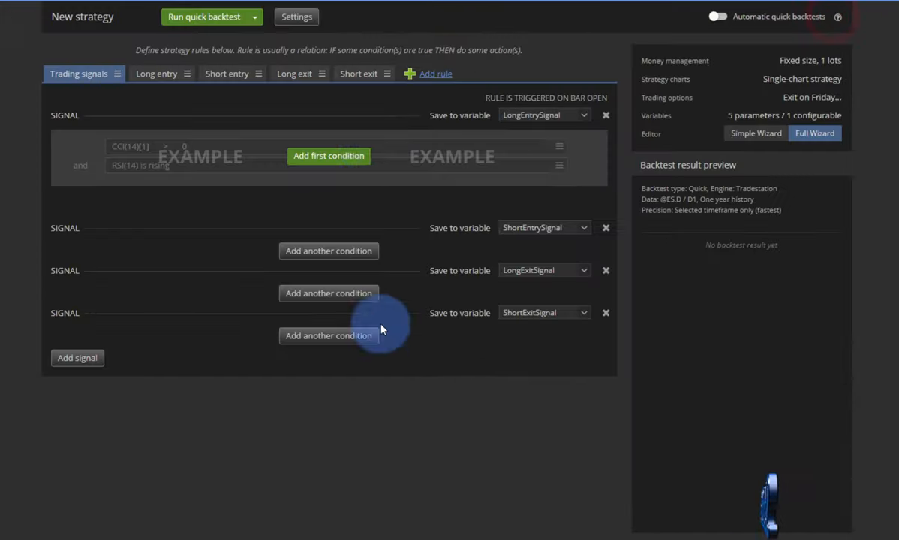
# Step: Add a long entry condition on the Relative Strength Index with period 2
pyautogui.click(327, 156)
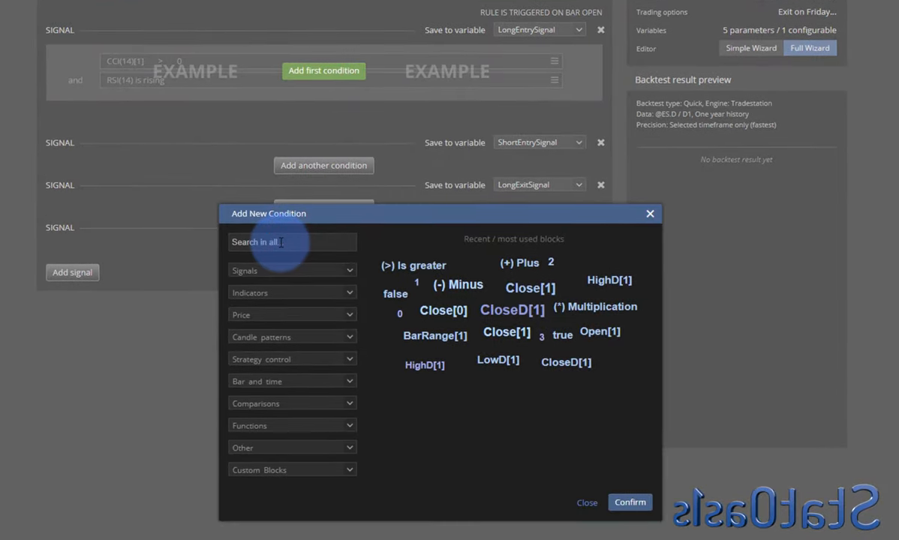
pyautogui.write('rsi')
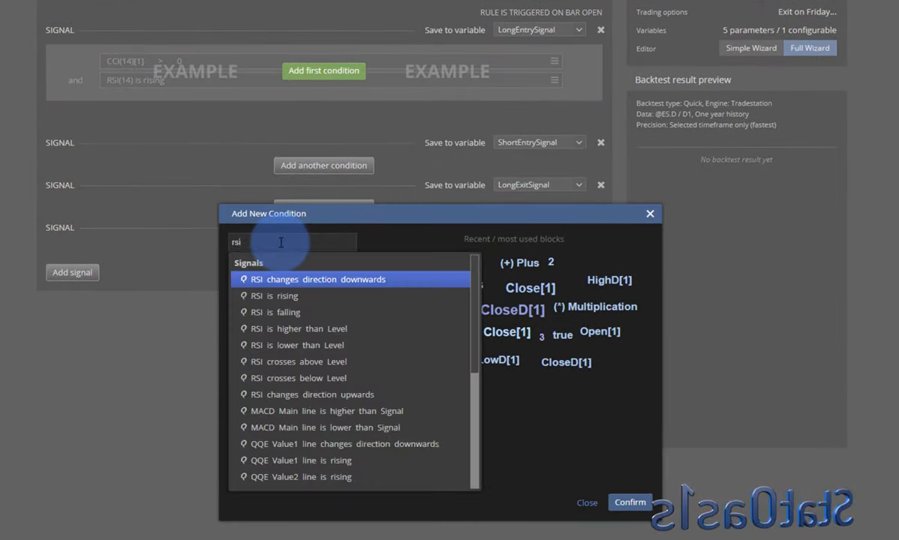
pyautogui.click(309, 480)
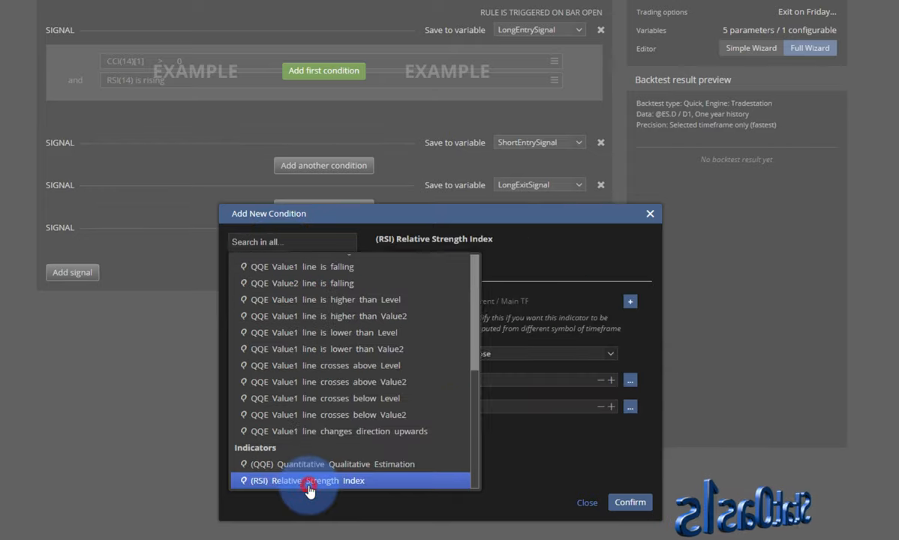
pyautogui.click(309, 480)
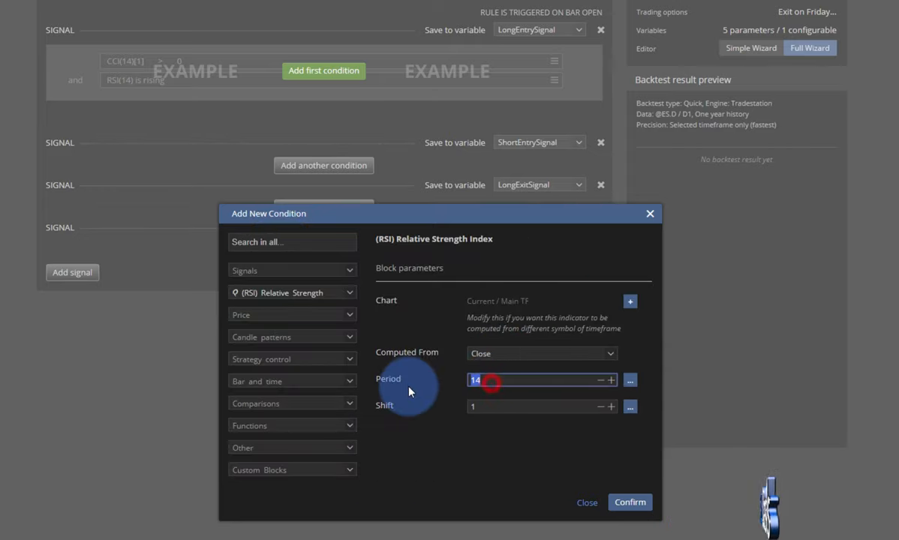
pyautogui.write('2')
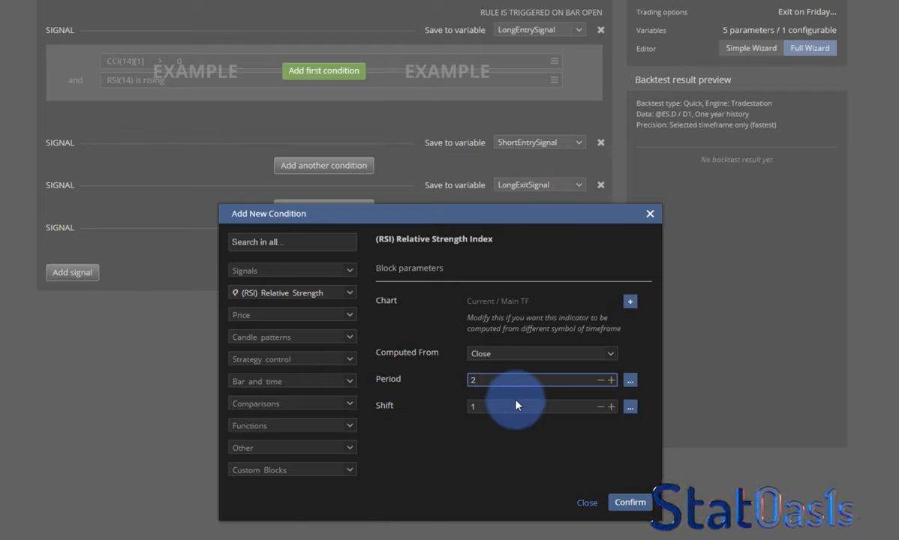
pyautogui.click(533, 379)
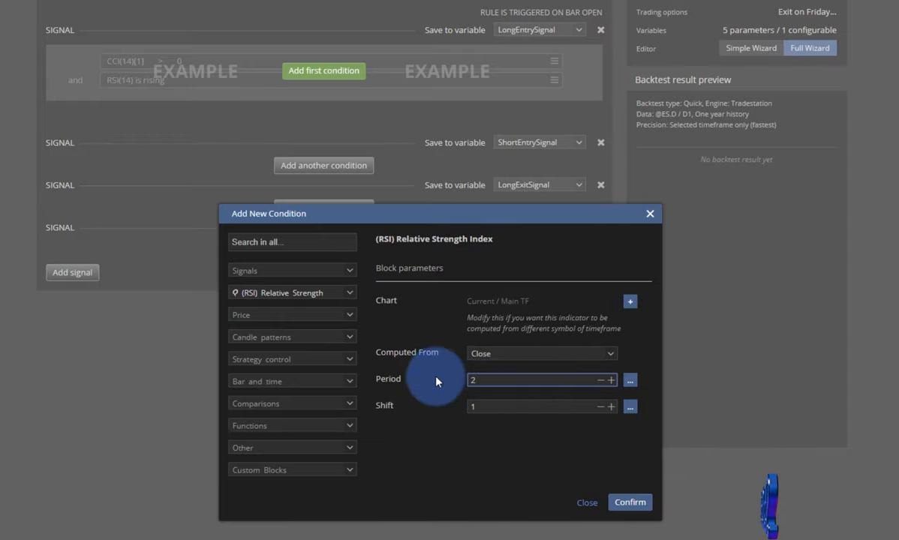
pyautogui.moveTo(542, 483)
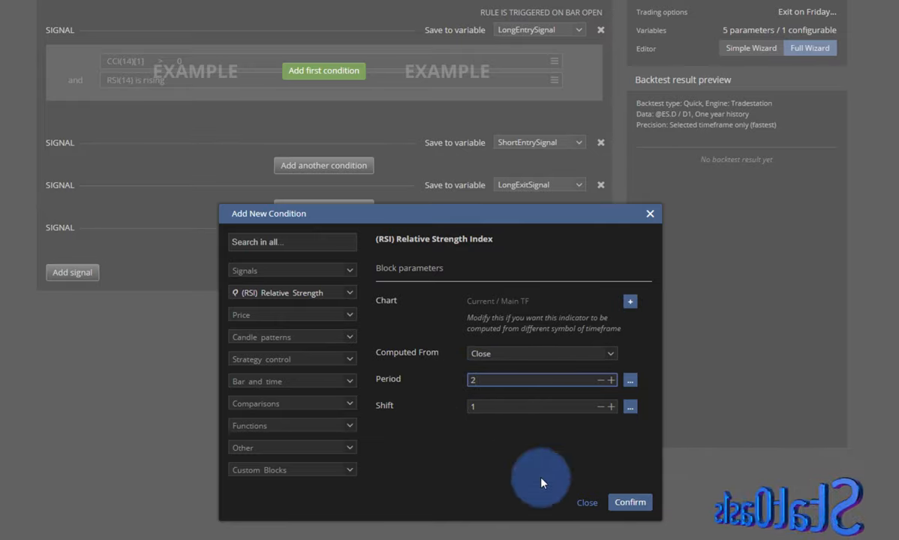
pyautogui.click(628, 501)
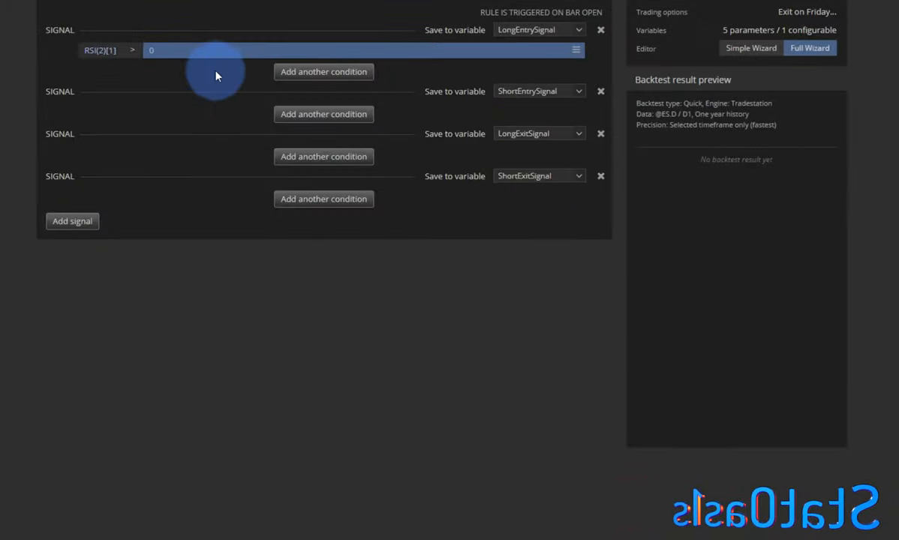
# Step: Change the RSI condition's comparison to 'is lower' than 30
pyautogui.click(132, 49)
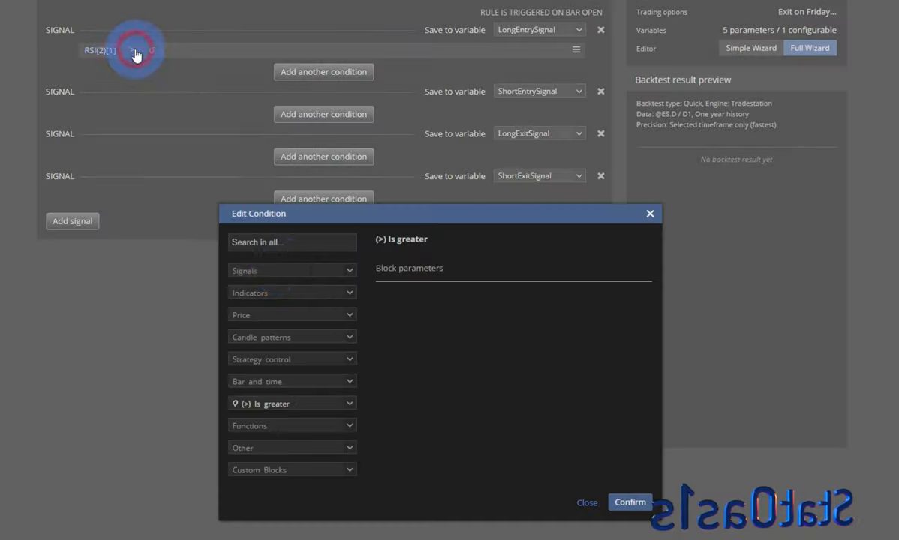
pyautogui.click(291, 404)
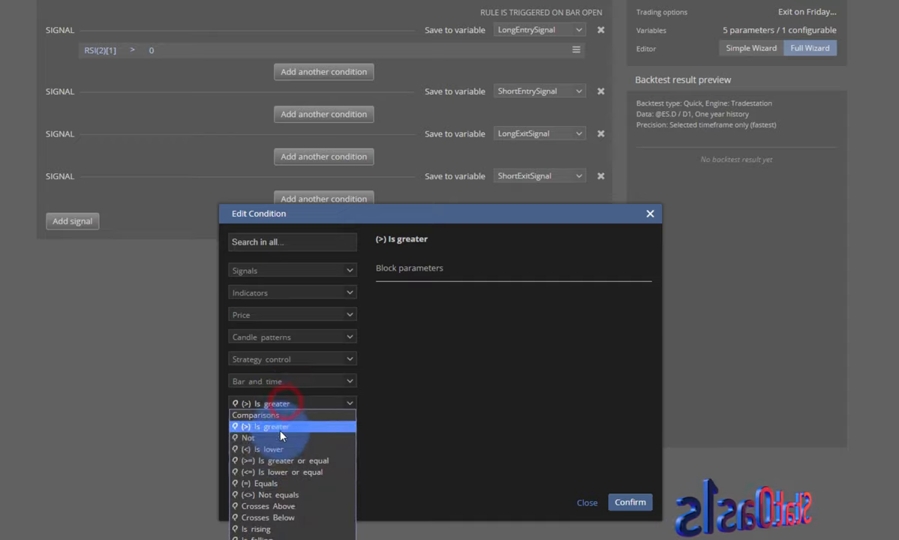
pyautogui.click(267, 449)
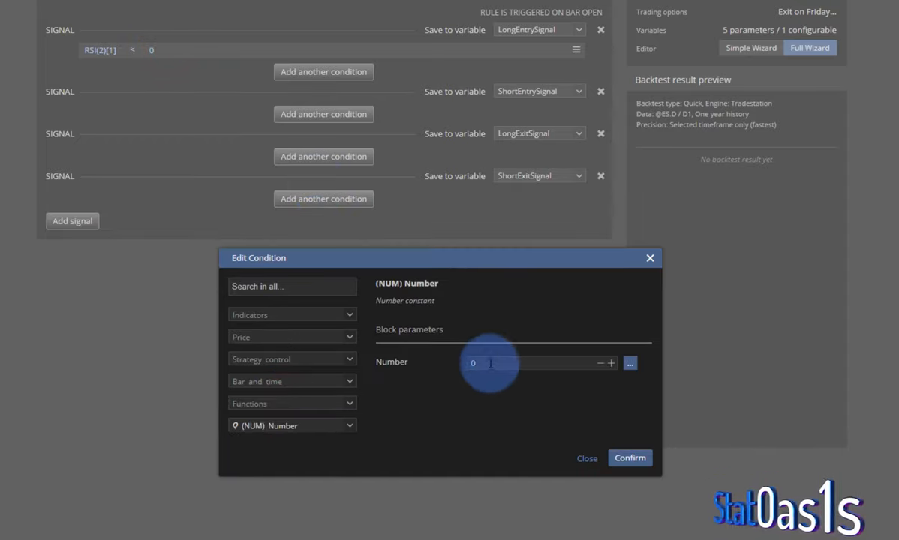
pyautogui.write('20')
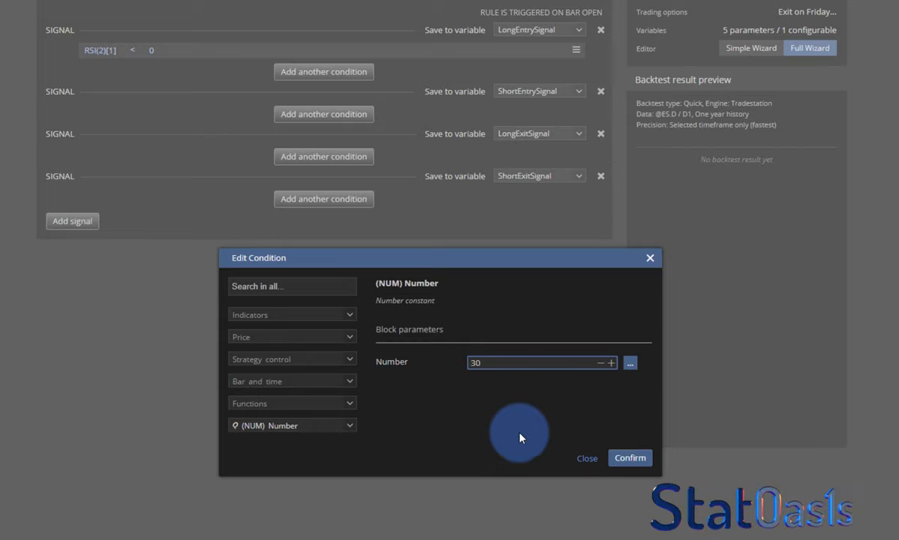
pyautogui.click(630, 458)
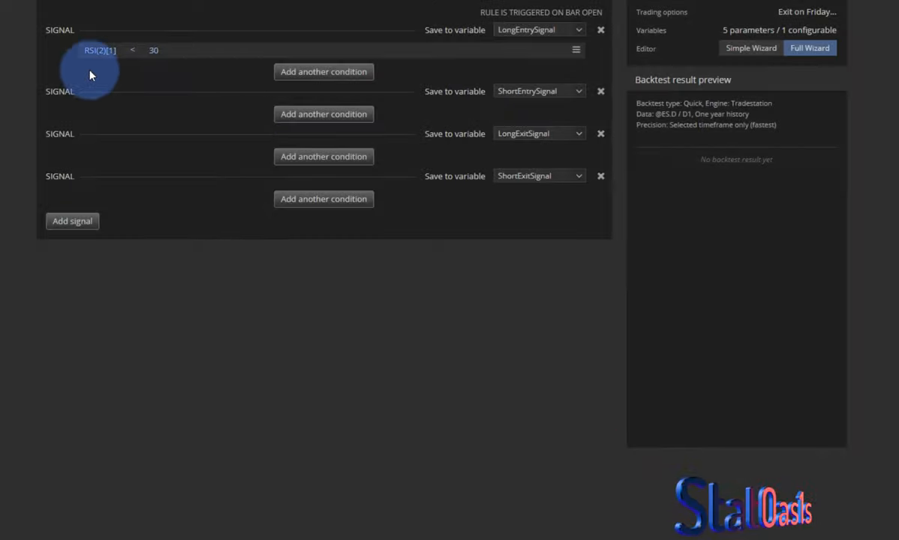
pyautogui.moveTo(187, 67)
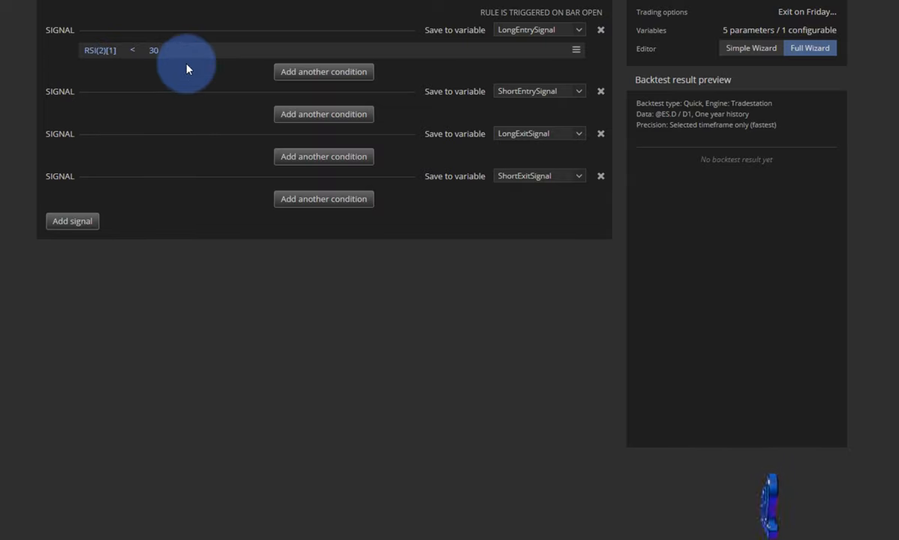
pyautogui.click(324, 156)
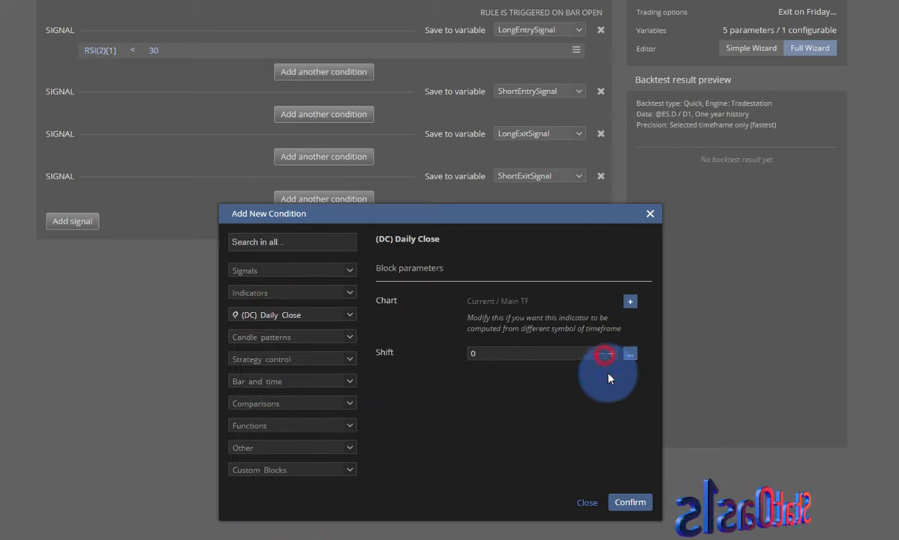
# Step: Set the long exit to Daily Close above a 5-period Simple Moving Average
pyautogui.click(628, 501)
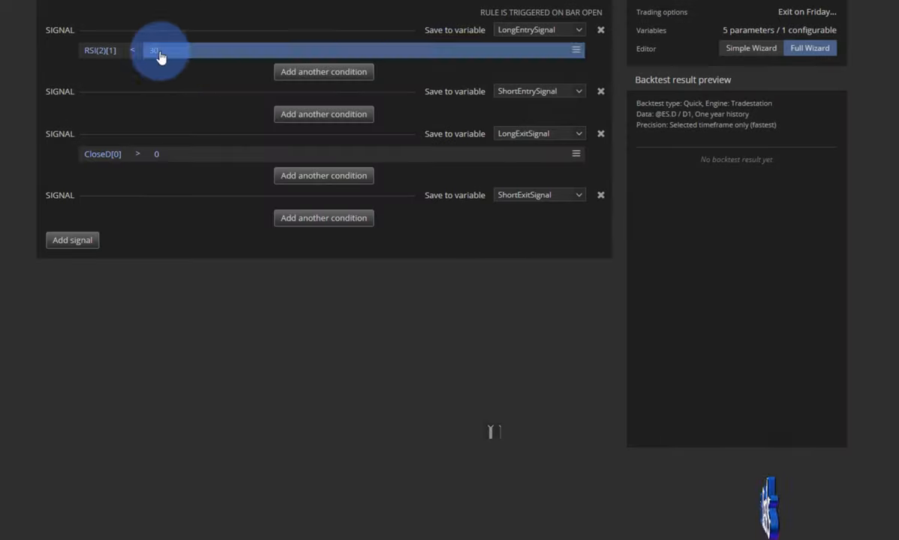
pyautogui.click(156, 49)
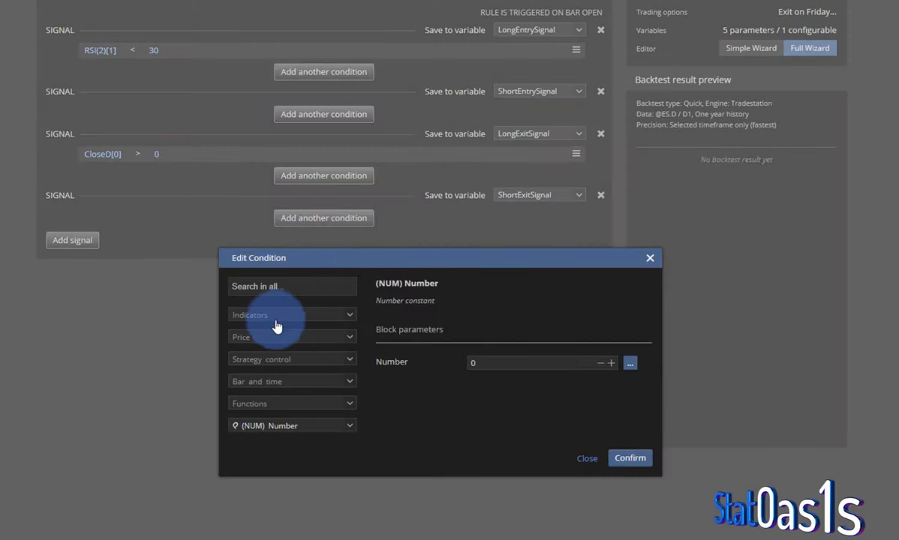
pyautogui.write('s')
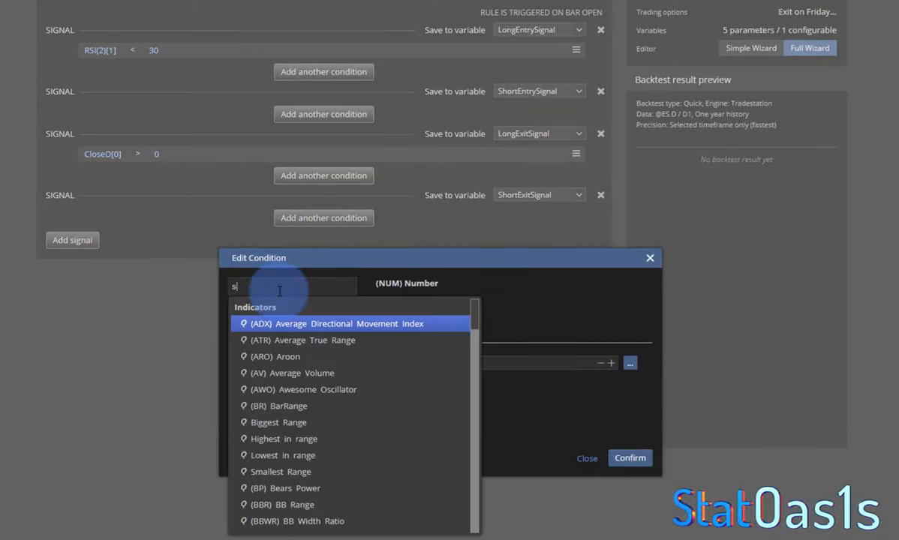
pyautogui.write('ma')
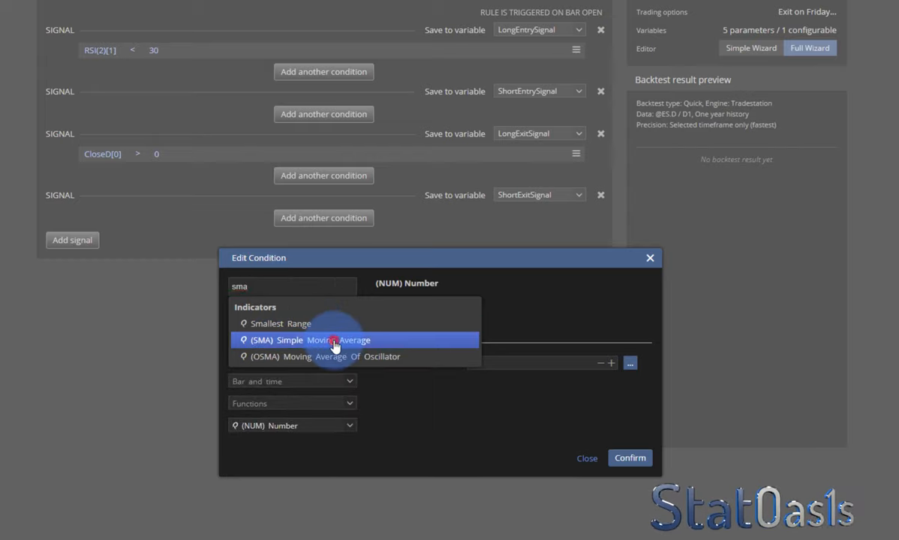
pyautogui.click(336, 339)
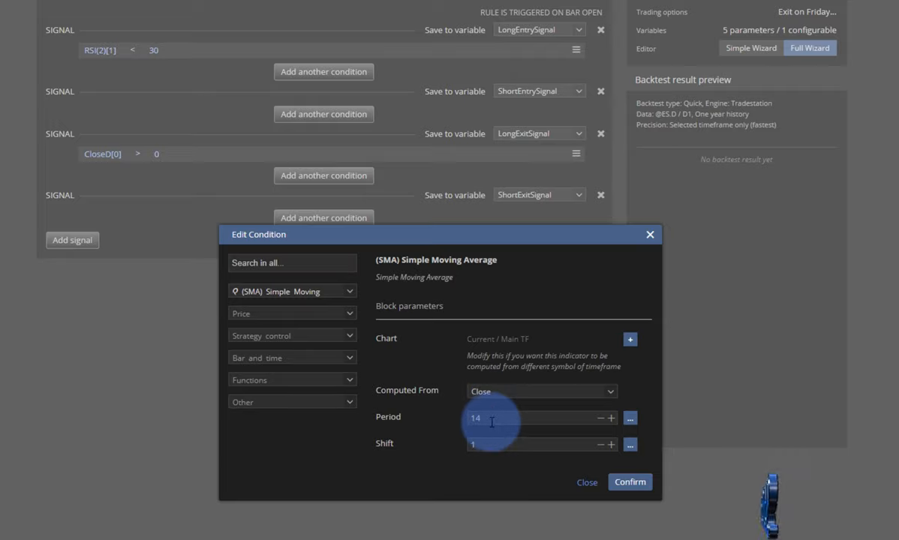
pyautogui.write('5')
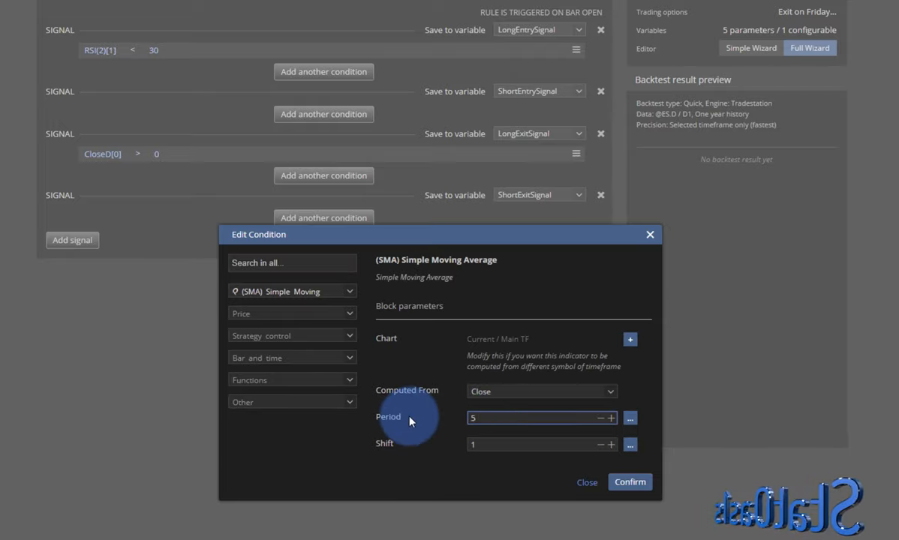
pyautogui.click(630, 481)
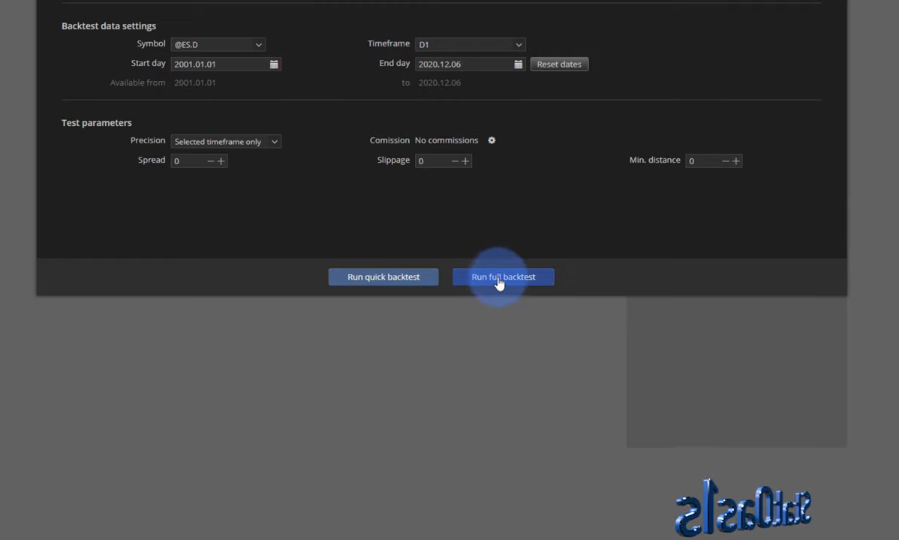
pyautogui.click(502, 276)
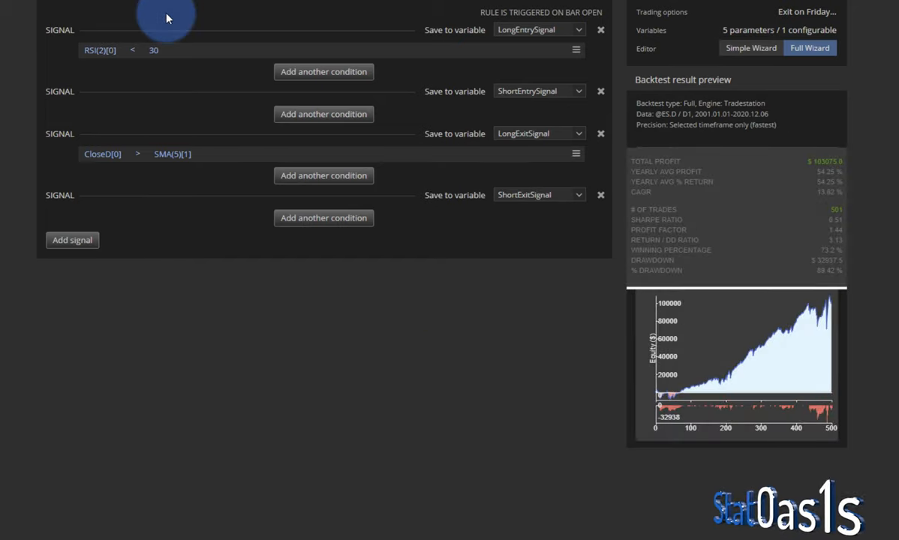
pyautogui.moveTo(804, 189)
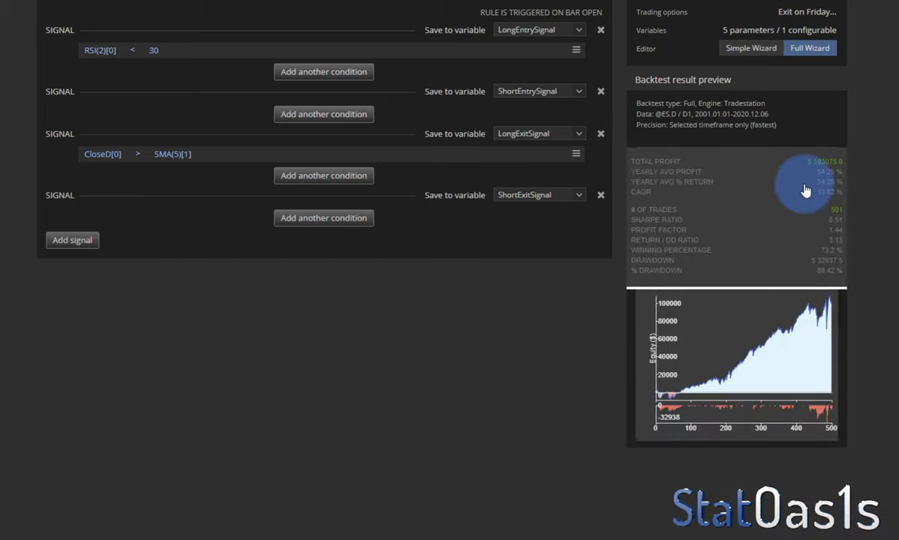
pyautogui.moveTo(854, 223)
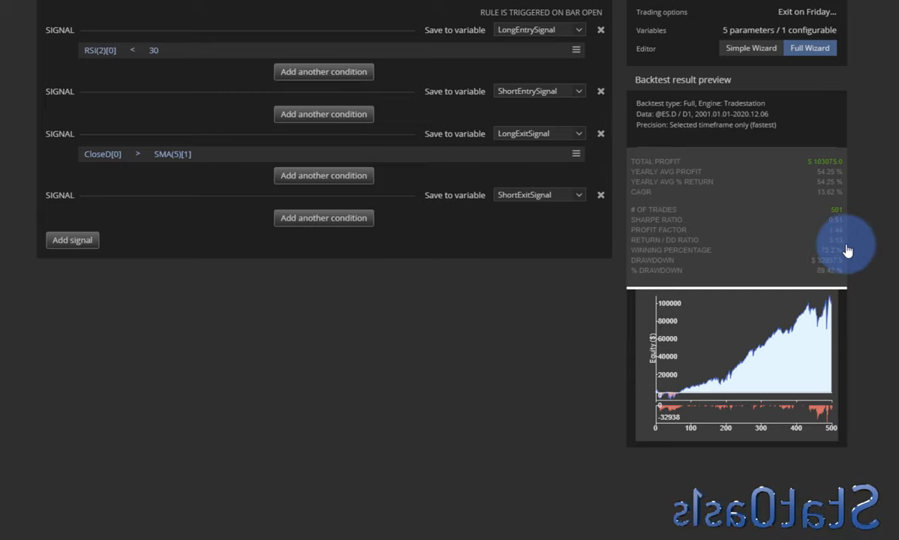
pyautogui.moveTo(828, 282)
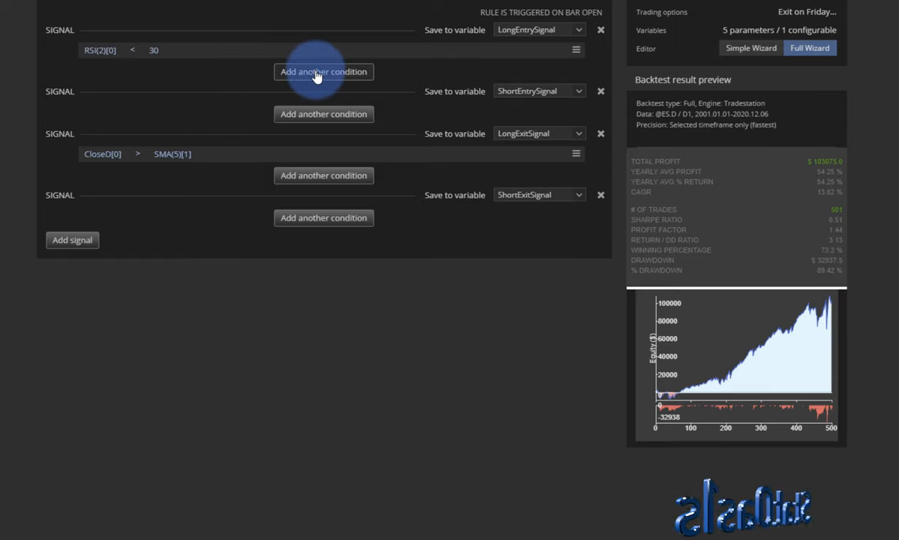
# Step: Add a long entry condition: Kaufman Efficiency Ratio (period 30) is lower than level 0.3
pyautogui.click(324, 72)
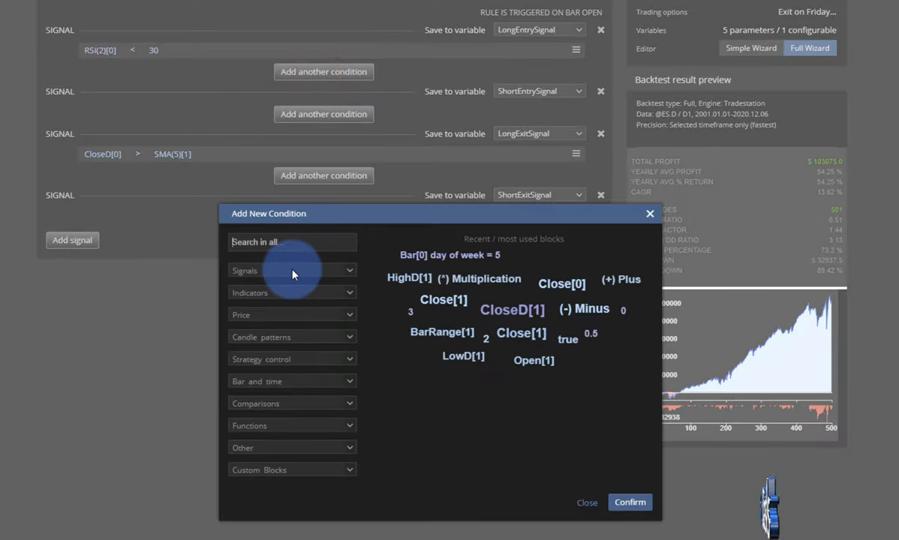
pyautogui.write('kau')
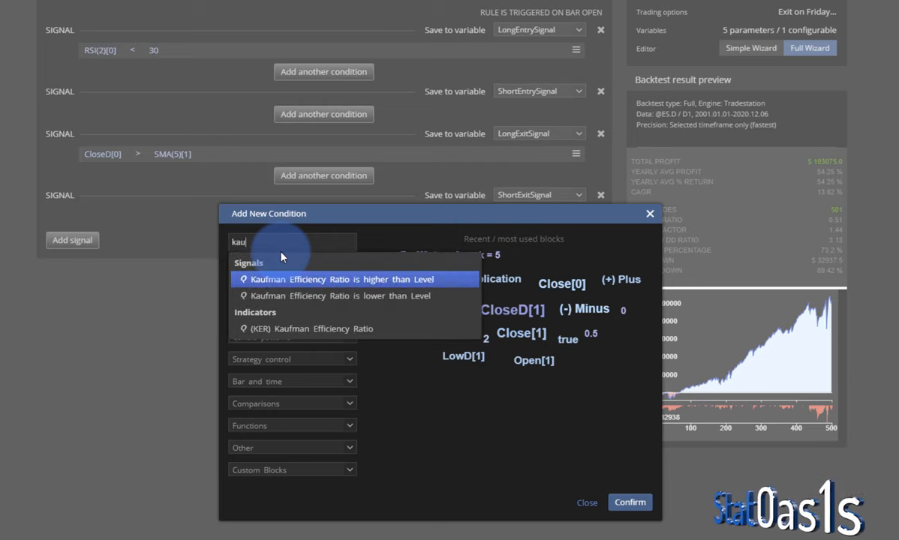
pyautogui.moveTo(373, 295)
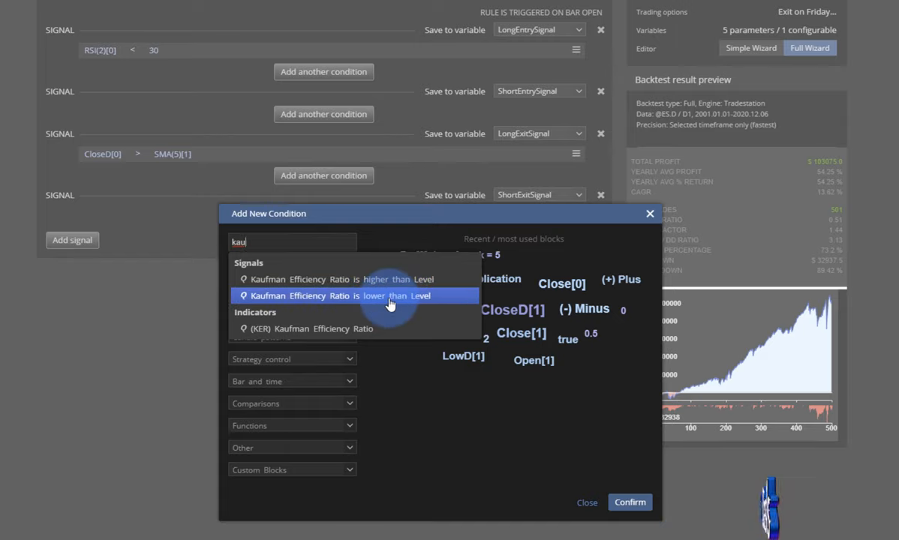
pyautogui.click(354, 296)
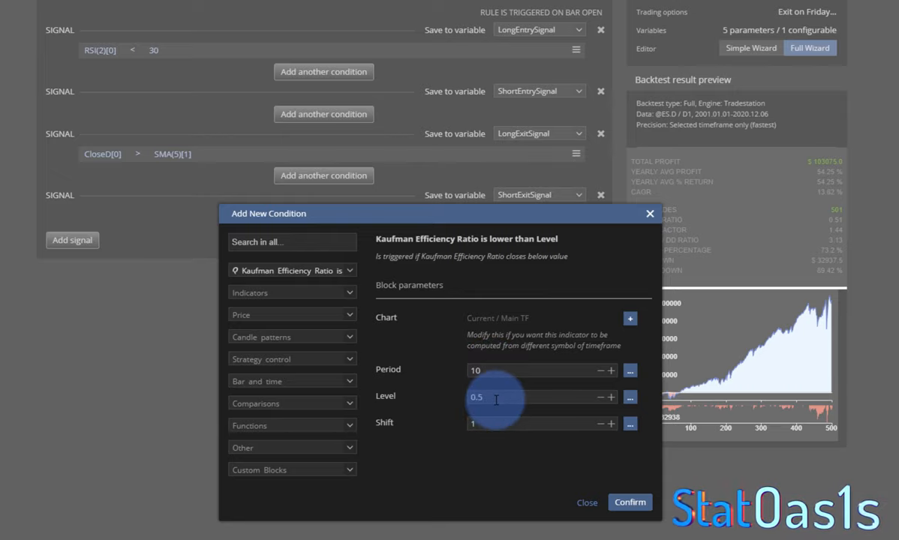
pyautogui.write('0.3')
pyautogui.click(542, 371)
pyautogui.write('30')
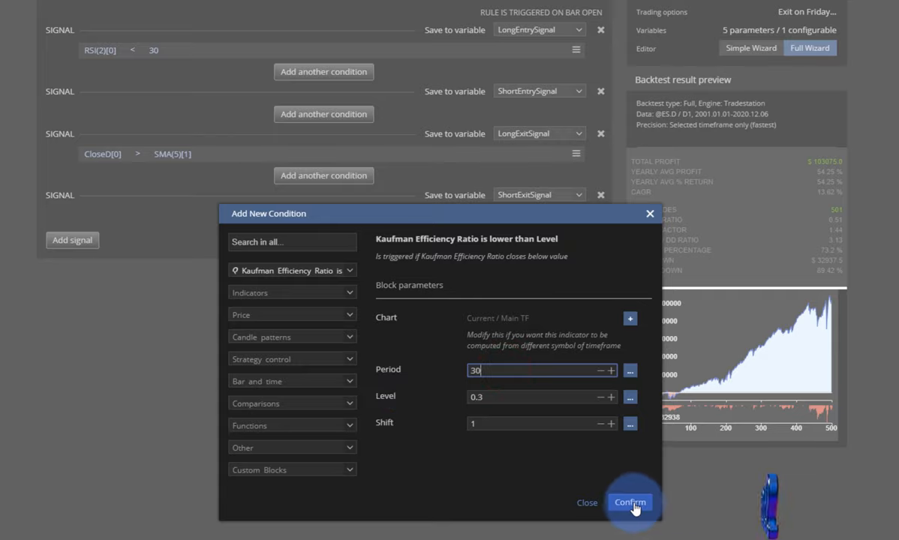
pyautogui.click(630, 502)
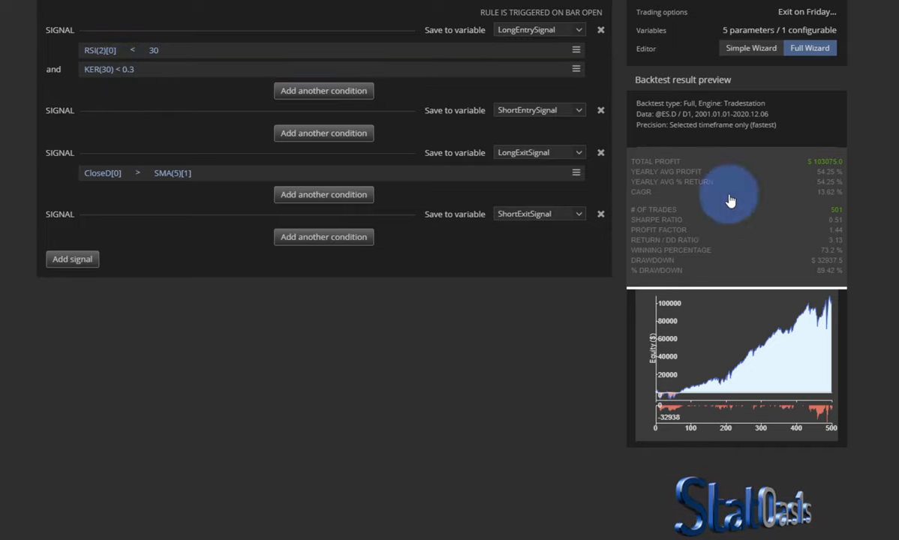
pyautogui.moveTo(840, 246)
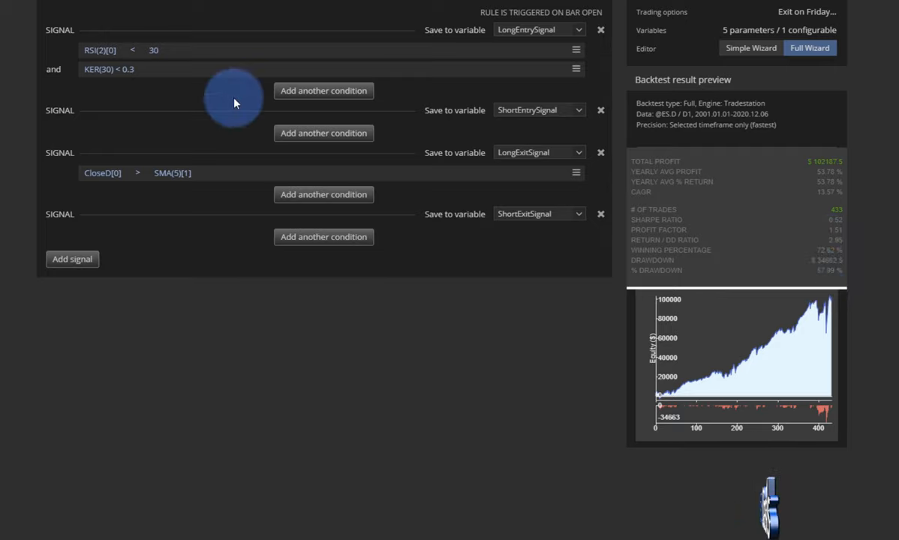
pyautogui.moveTo(339, 92)
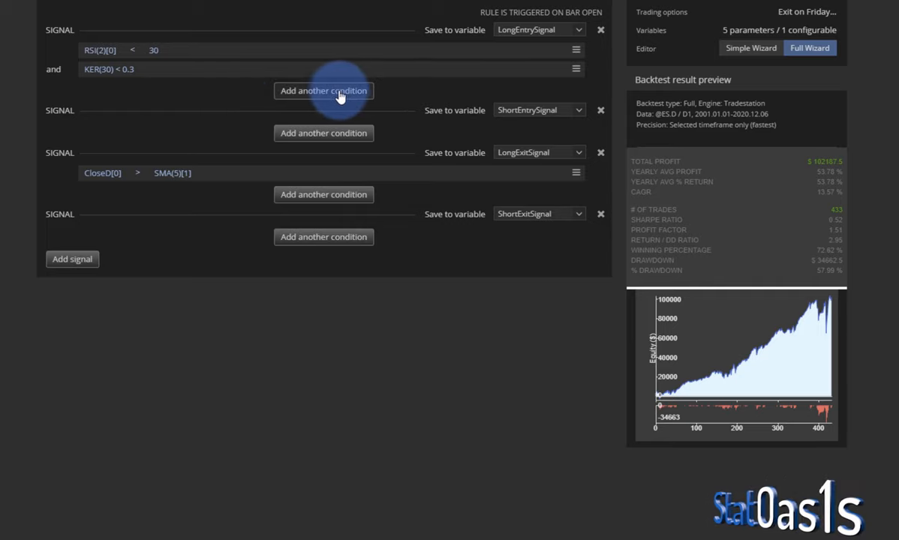
# Step: Add a KER(30) is higher than 0.3 condition and delete the KER < 0.3 row
pyautogui.click(324, 90)
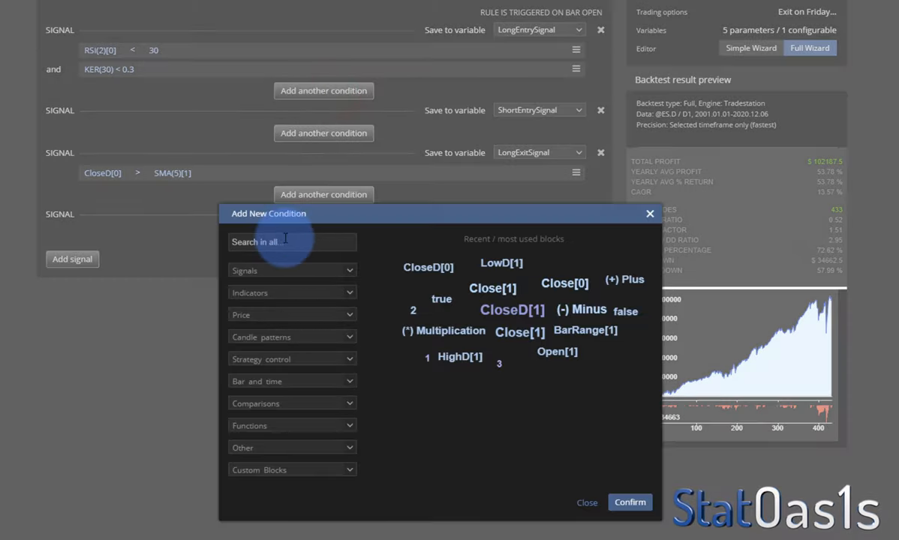
pyautogui.write('kau')
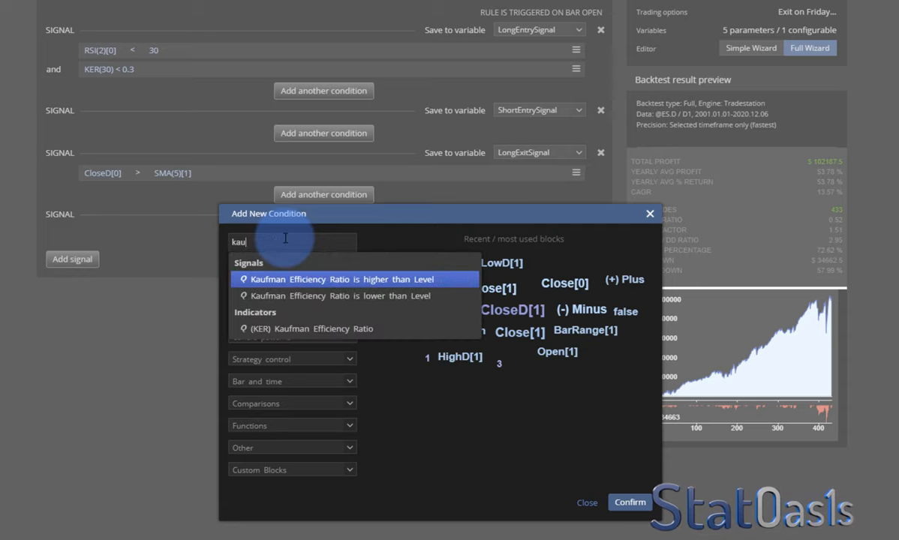
pyautogui.click(339, 279)
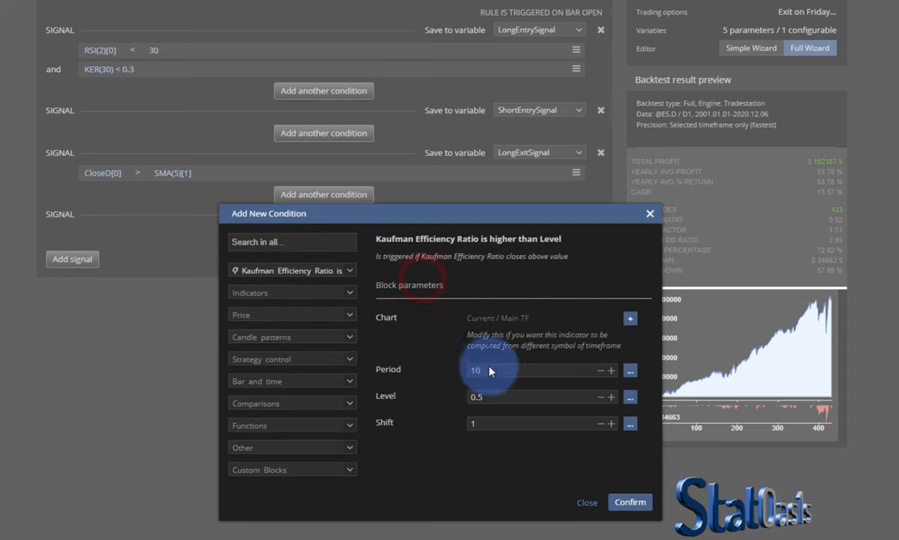
pyautogui.click(495, 370)
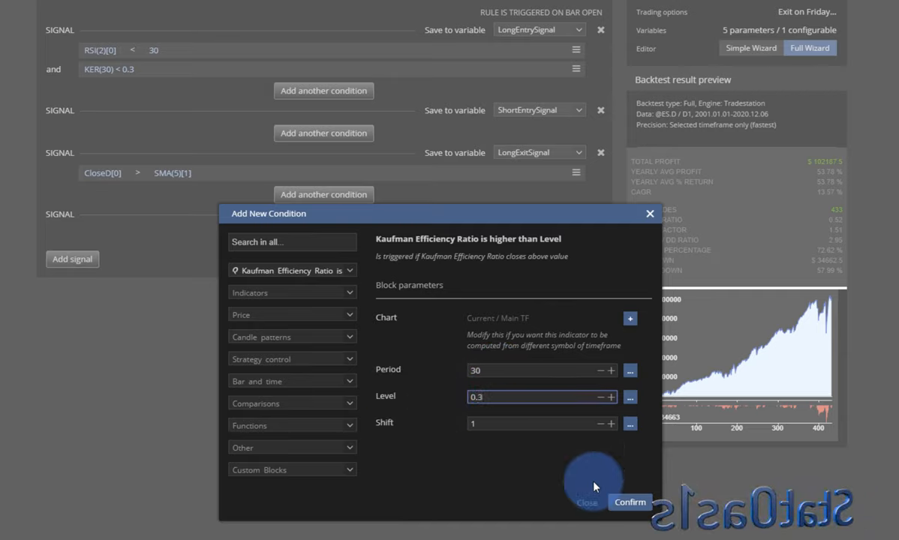
pyautogui.click(630, 501)
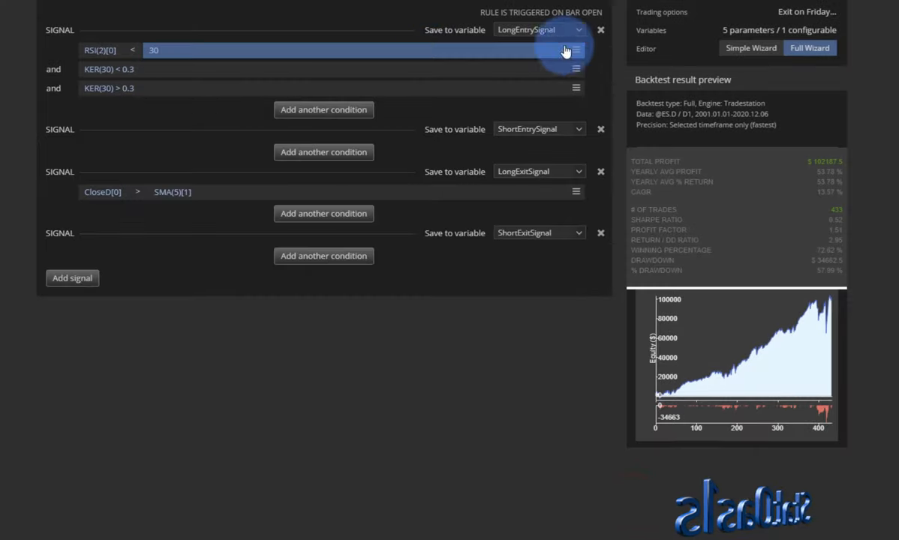
pyautogui.click(576, 49)
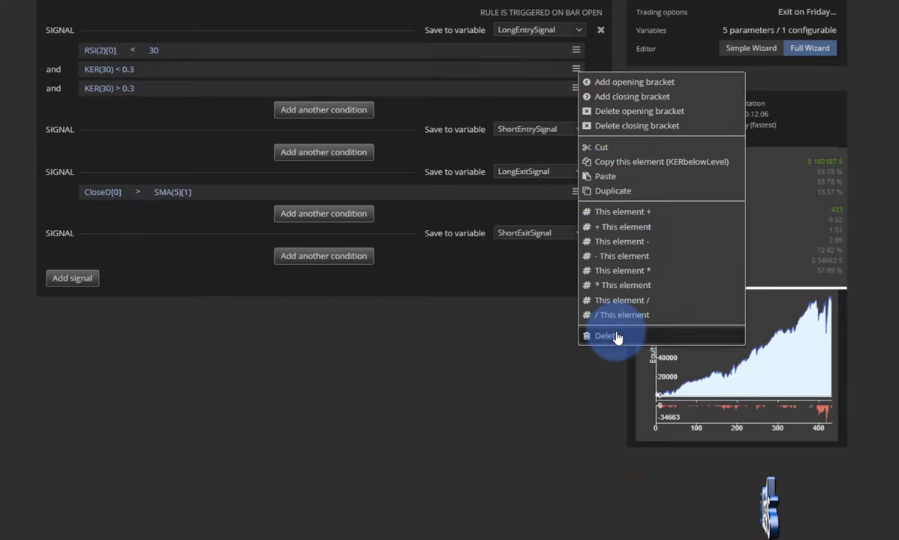
pyautogui.click(606, 336)
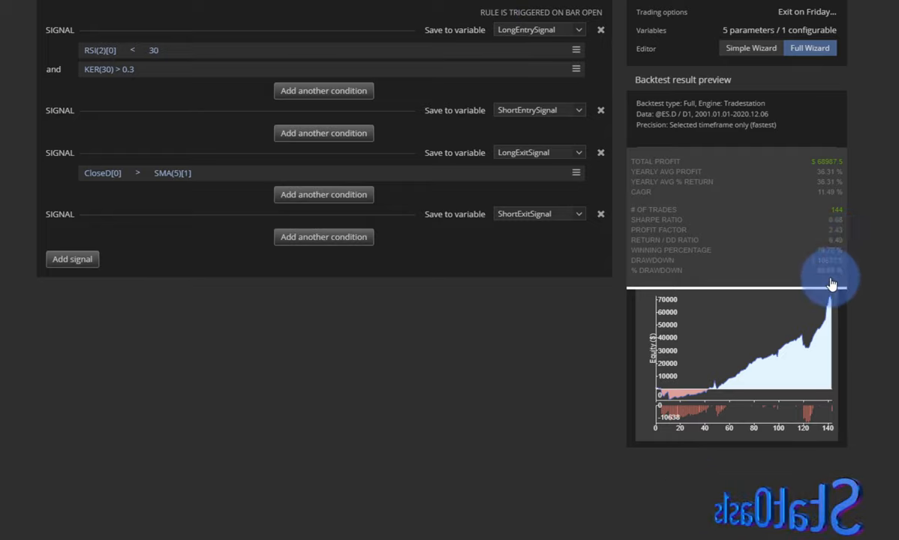
# Step: Edit the Efficiency Ratio condition's level to 0.4 and confirm
pyautogui.click(108, 69)
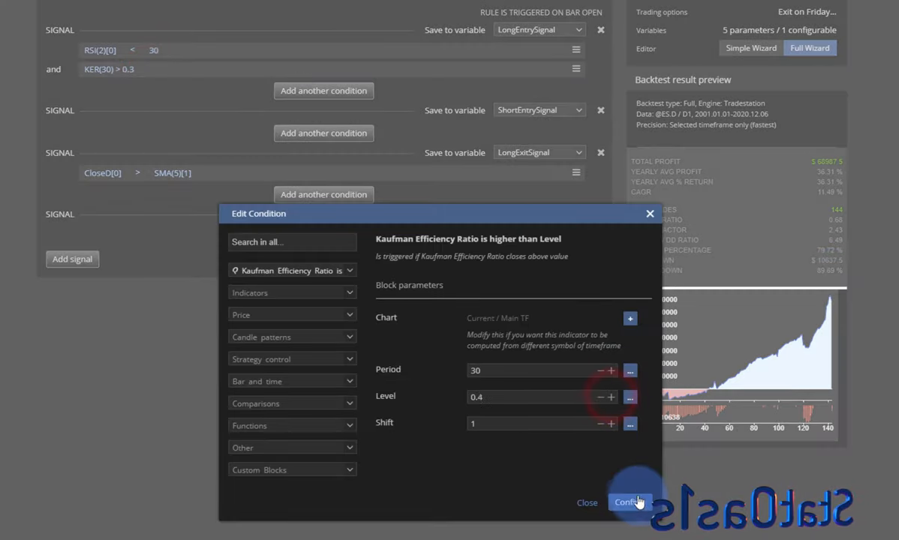
pyautogui.click(630, 501)
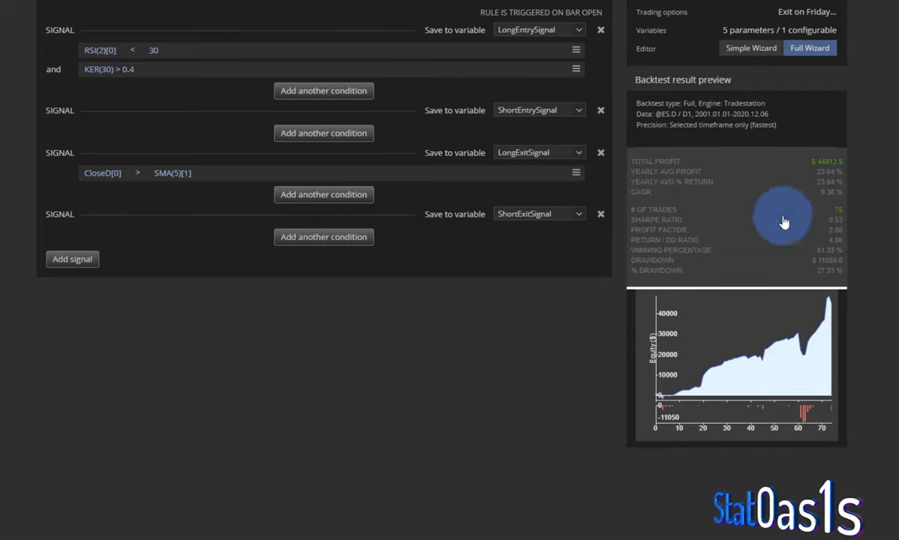
pyautogui.moveTo(828, 281)
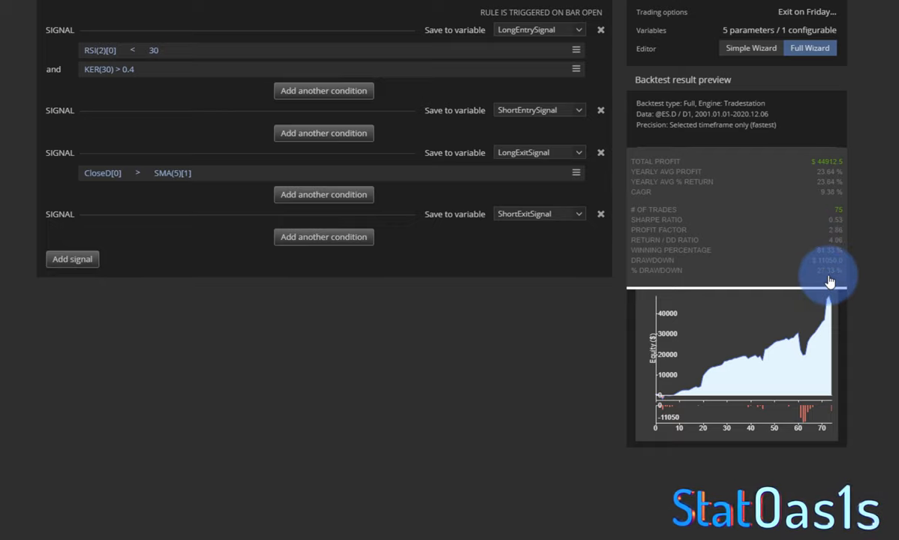
pyautogui.moveTo(828, 165)
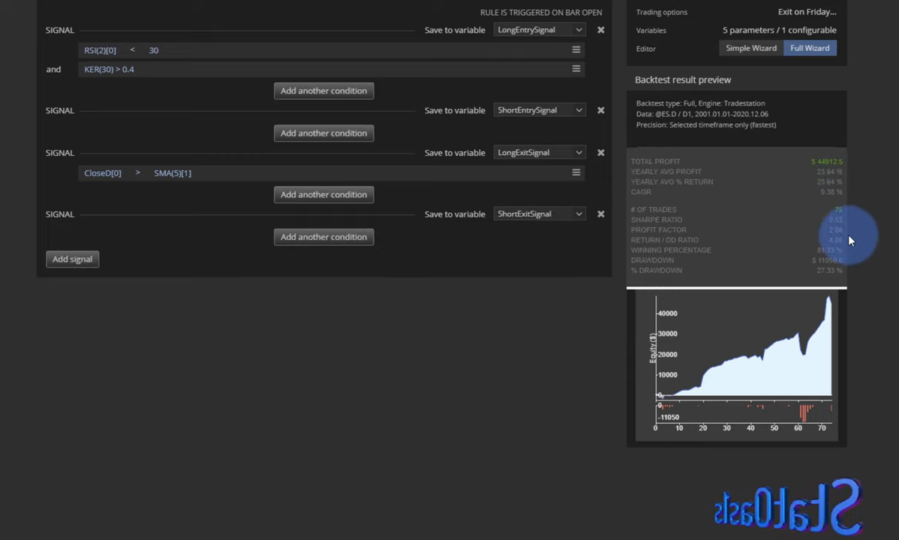
pyautogui.moveTo(697, 254)
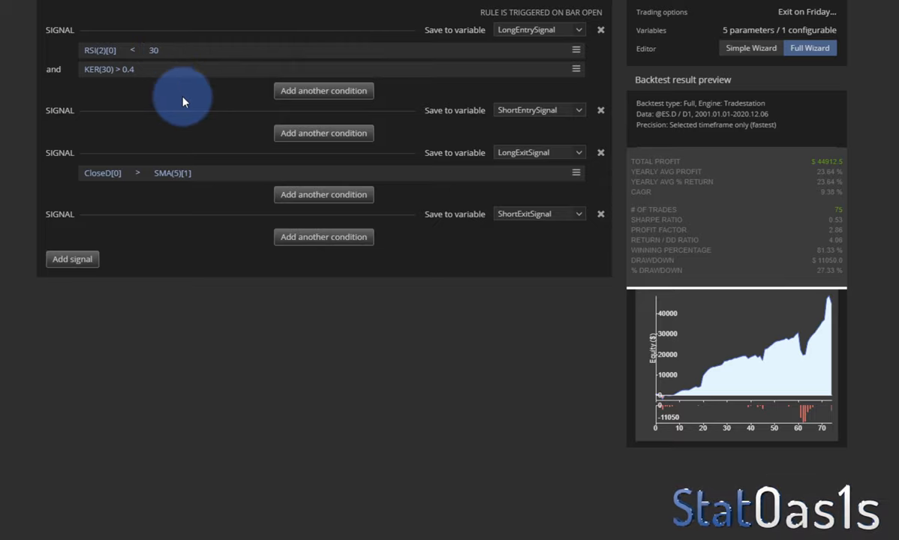
# Step: Try an Efficiency Ratio level of 0.45, then set it to 0.2
pyautogui.click(108, 70)
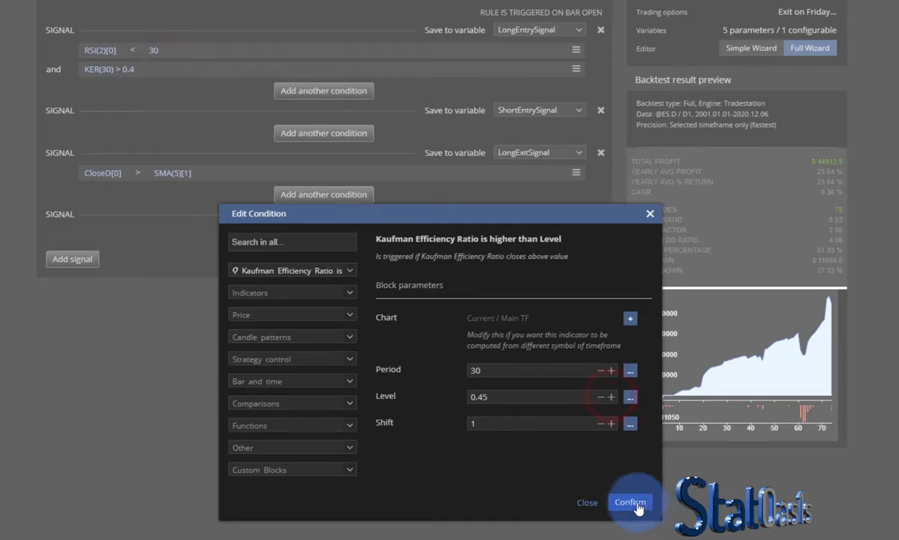
pyautogui.click(630, 501)
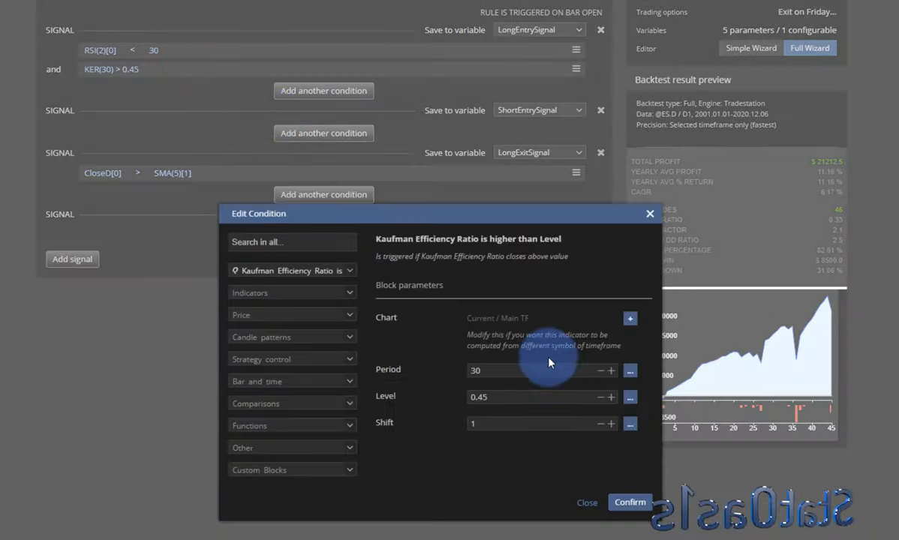
pyautogui.click(601, 396)
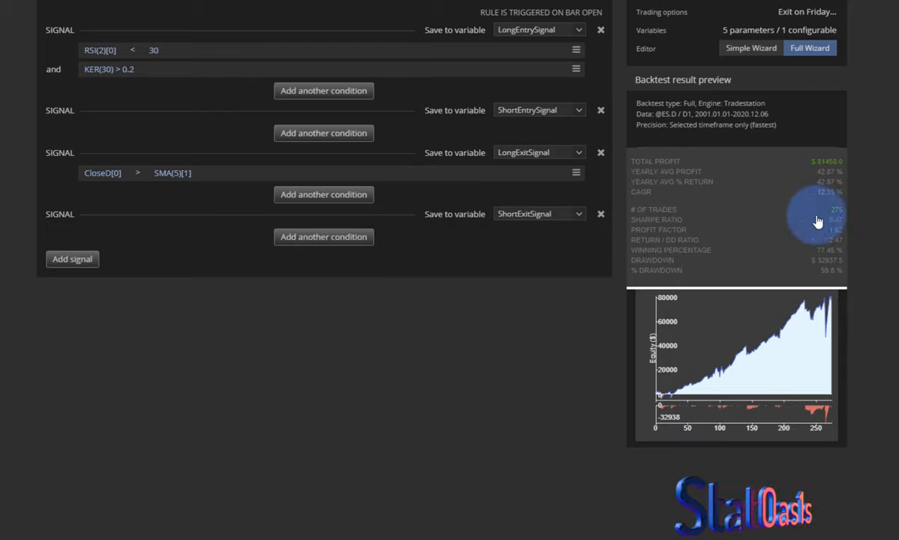
pyautogui.moveTo(831, 276)
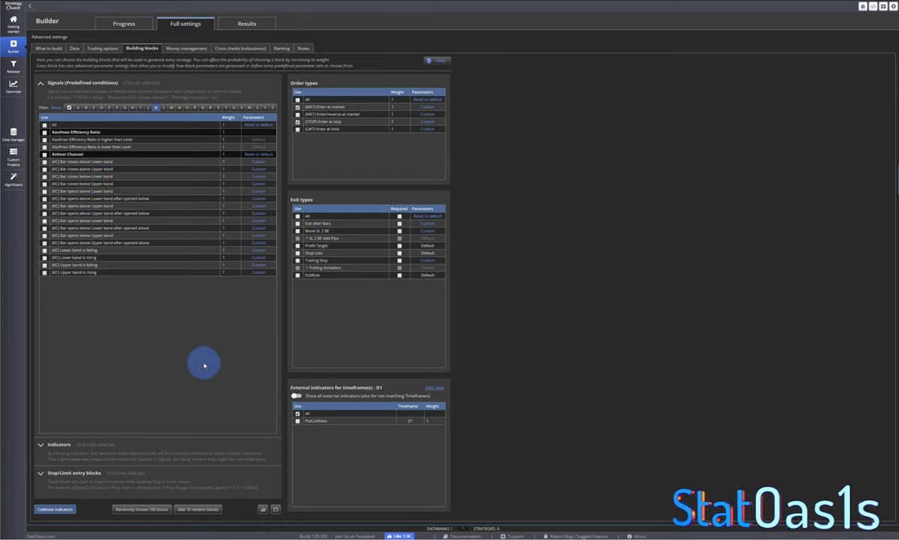
pyautogui.moveTo(210, 372)
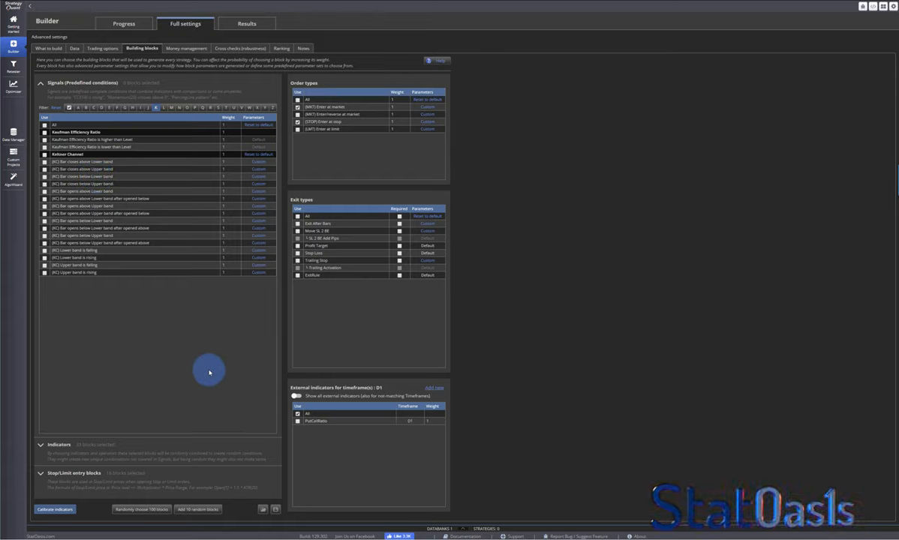